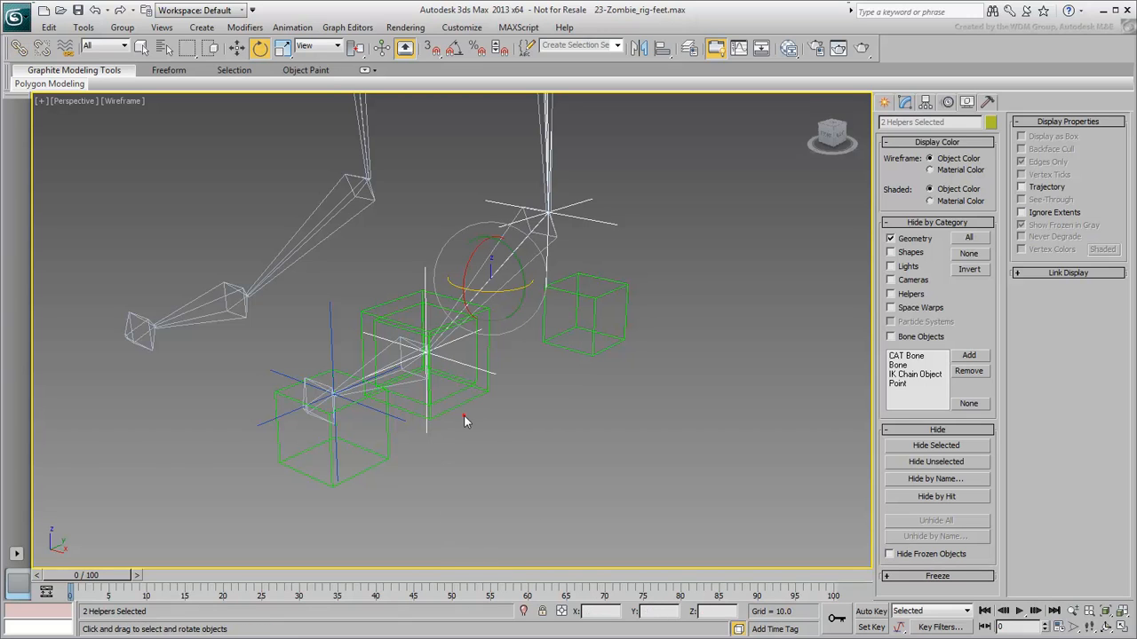
# Rotate the HeelPeel helper to check the leg bends with it
pyautogui.click(427, 355)
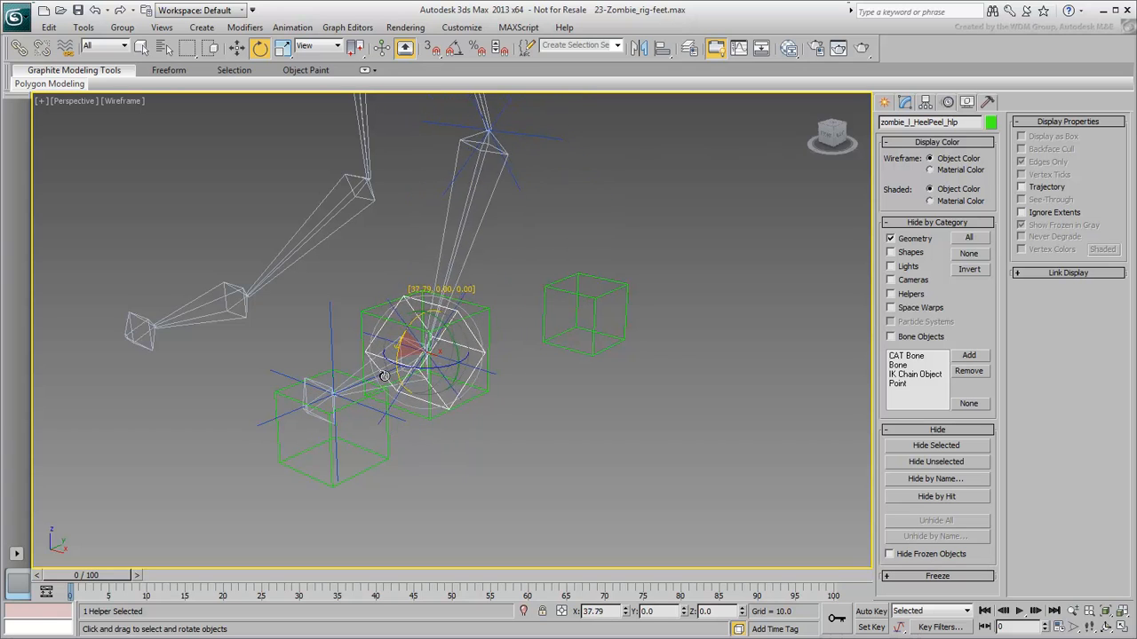
pyautogui.moveTo(384, 373); pyautogui.dragTo(618, 459)
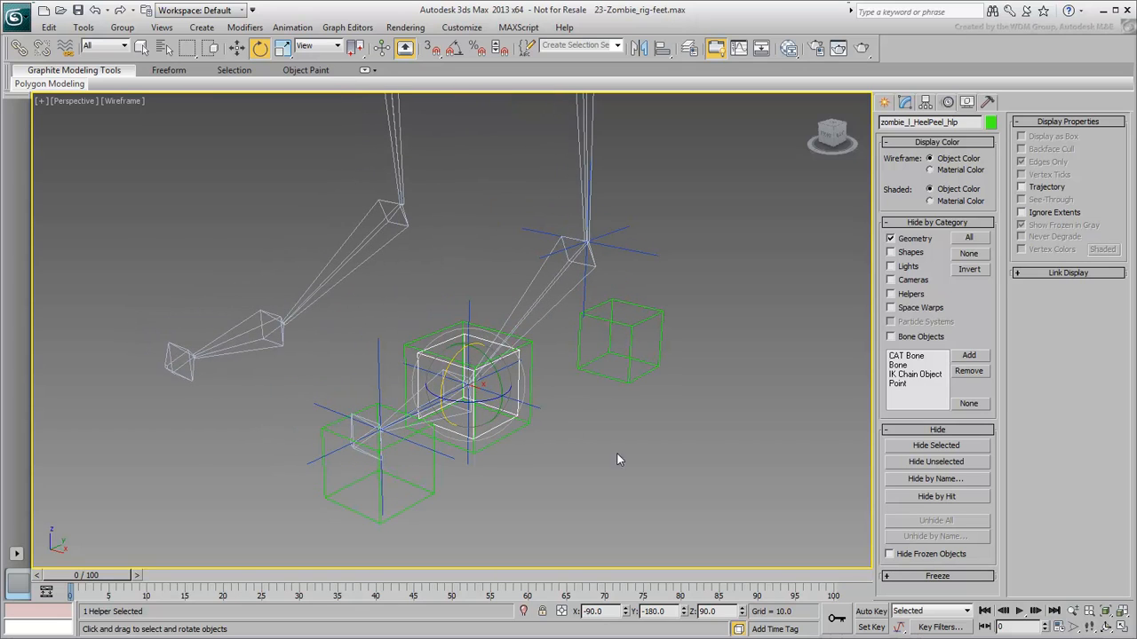
pyautogui.moveTo(370, 344)
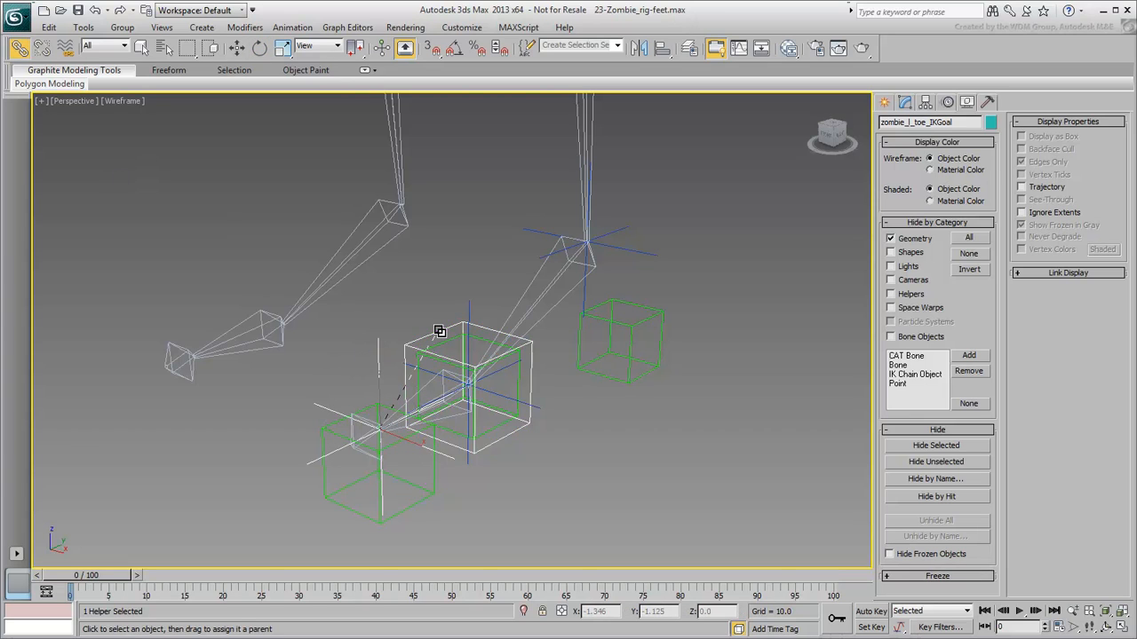
# Link the toe IK goal to its helper and rotate the ToeTap helper to test the toe
pyautogui.click(259, 48)
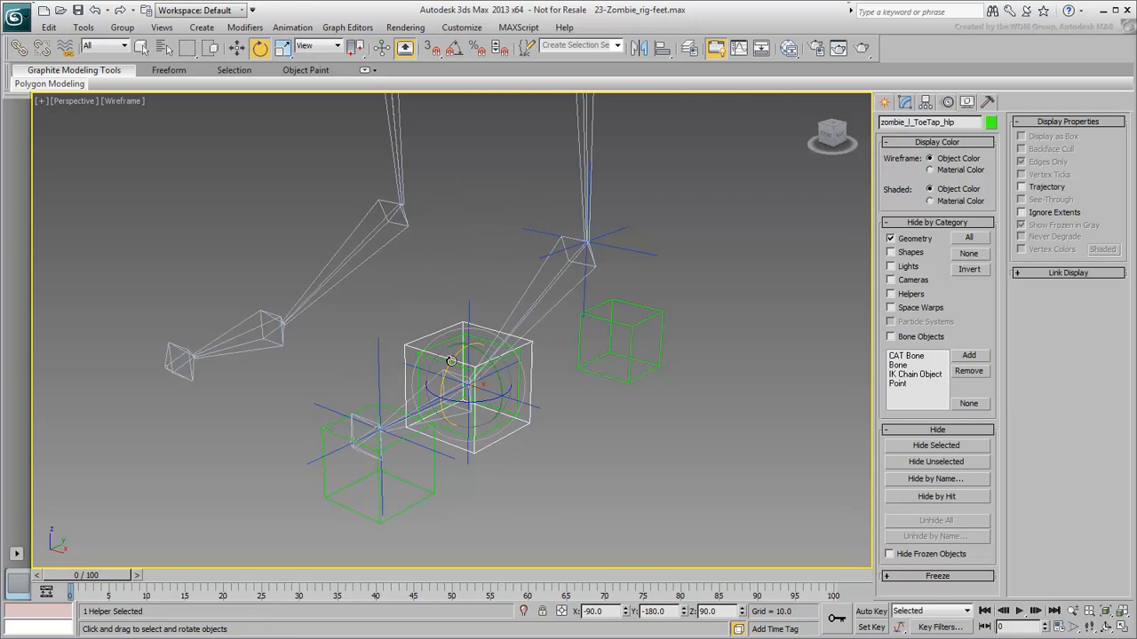
pyautogui.moveTo(452, 359); pyautogui.dragTo(496, 291)
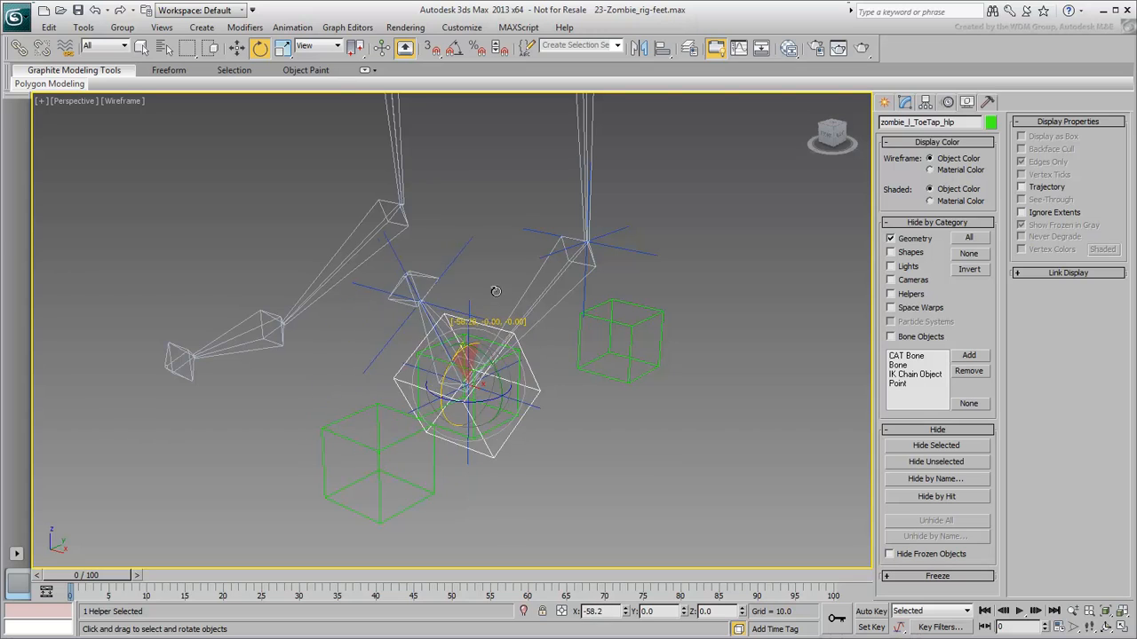
pyautogui.moveTo(495, 291); pyautogui.dragTo(470, 346)
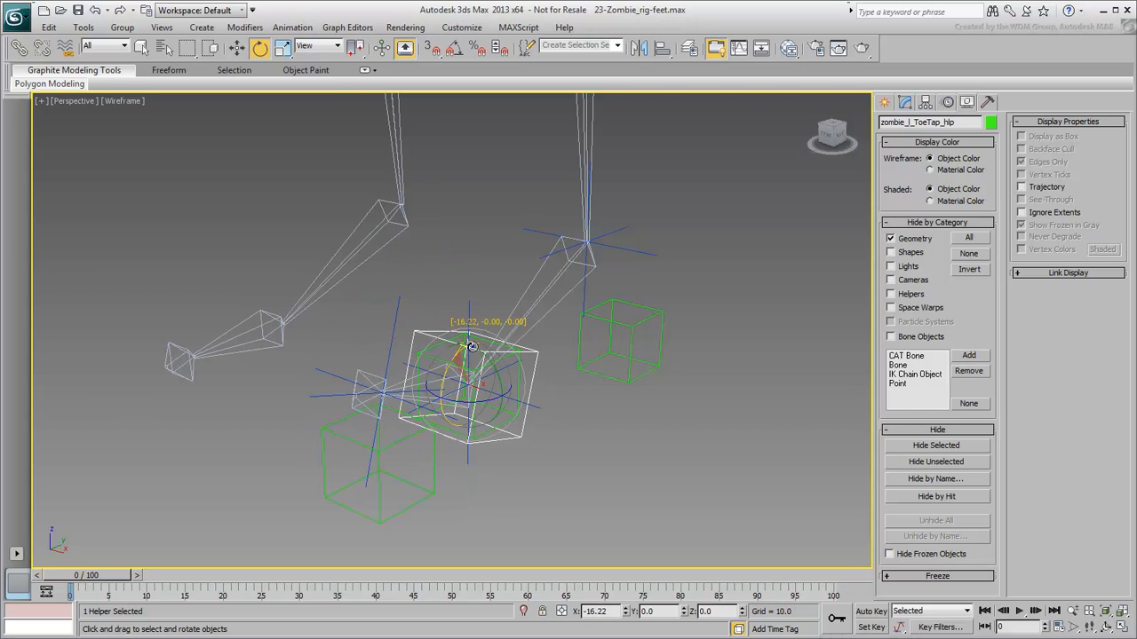
pyautogui.moveTo(470, 346); pyautogui.dragTo(618, 394)
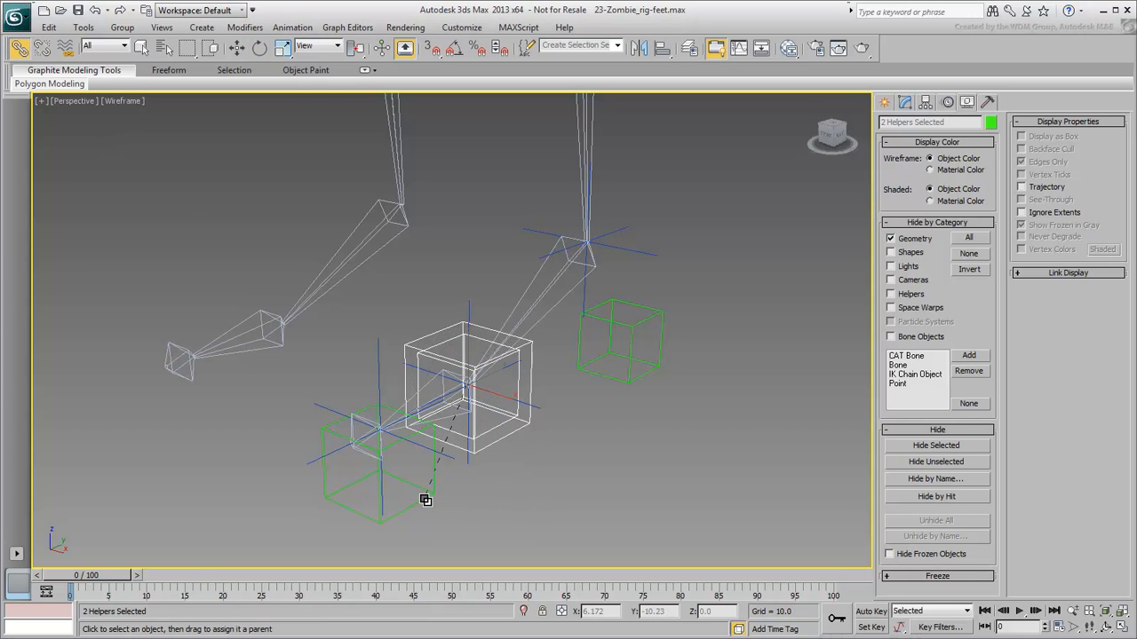
# Finish linking the two helpers to ToeLift_hlp and rotate it to lift the foot
pyautogui.rightClick(426, 499)
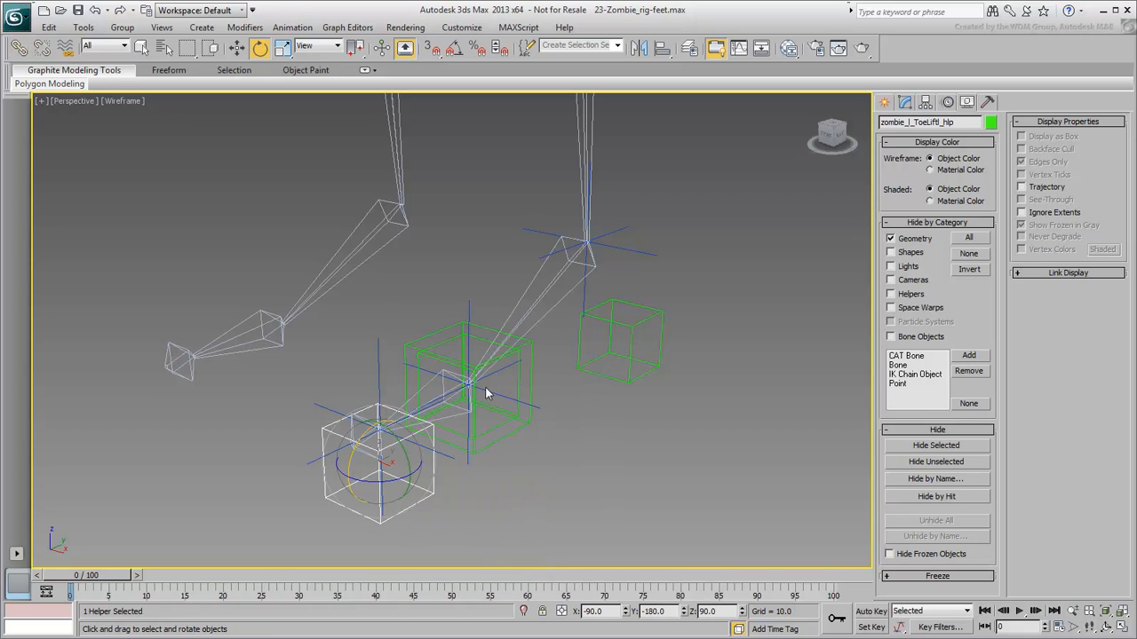
pyautogui.moveTo(486, 394); pyautogui.dragTo(398, 380)
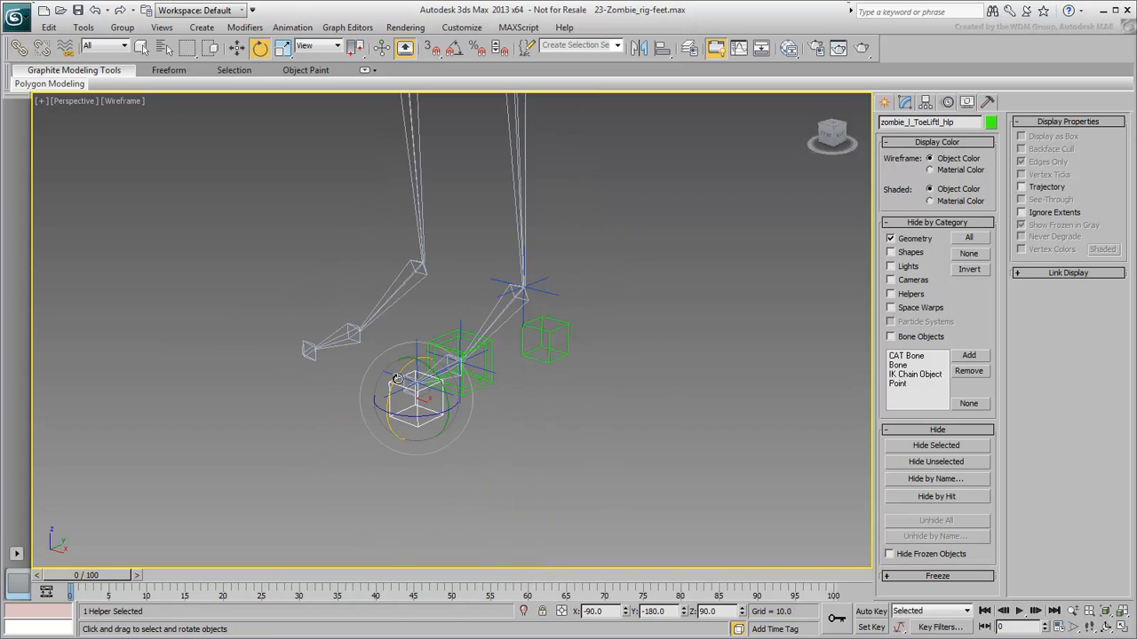
pyautogui.moveTo(399, 376); pyautogui.dragTo(389, 397)
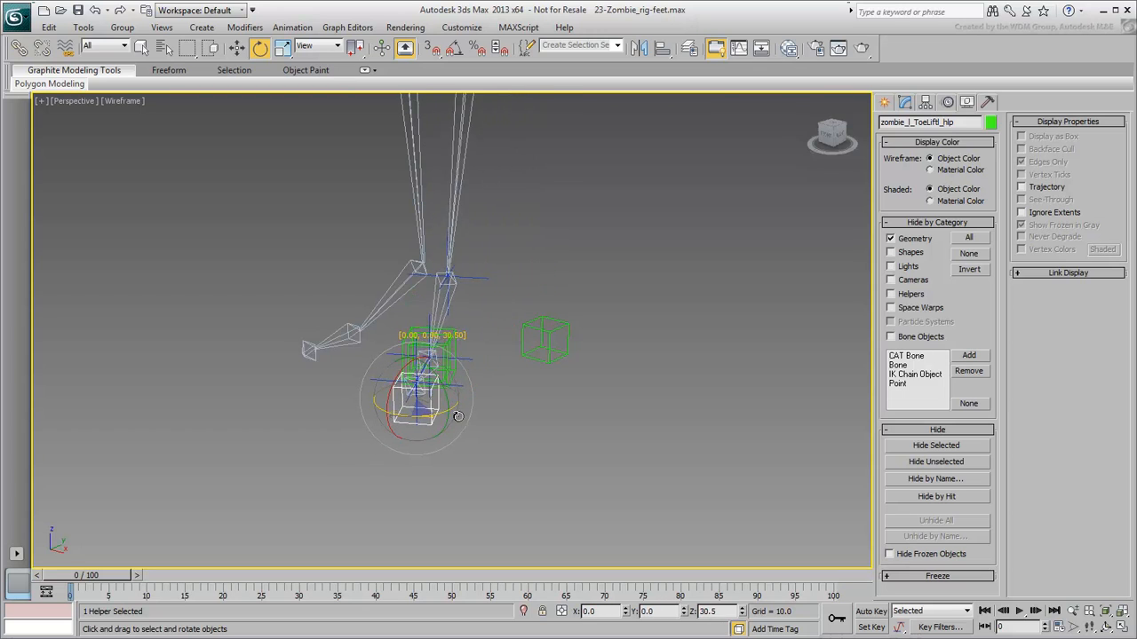
pyautogui.moveTo(458, 415); pyautogui.dragTo(454, 409)
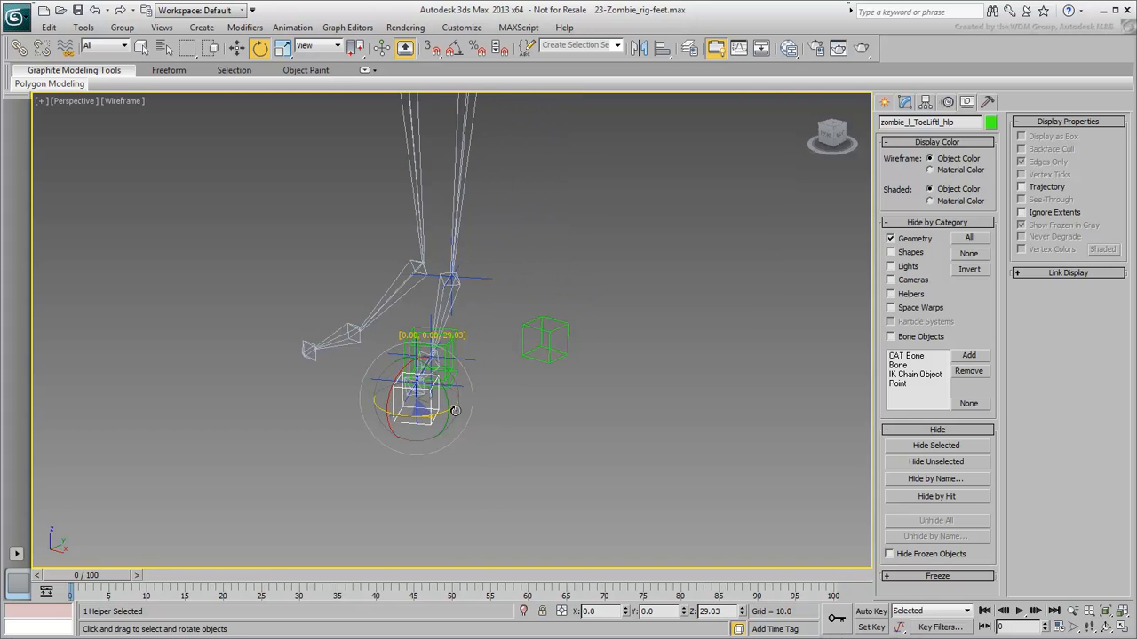
pyautogui.moveTo(455, 408); pyautogui.dragTo(584, 415)
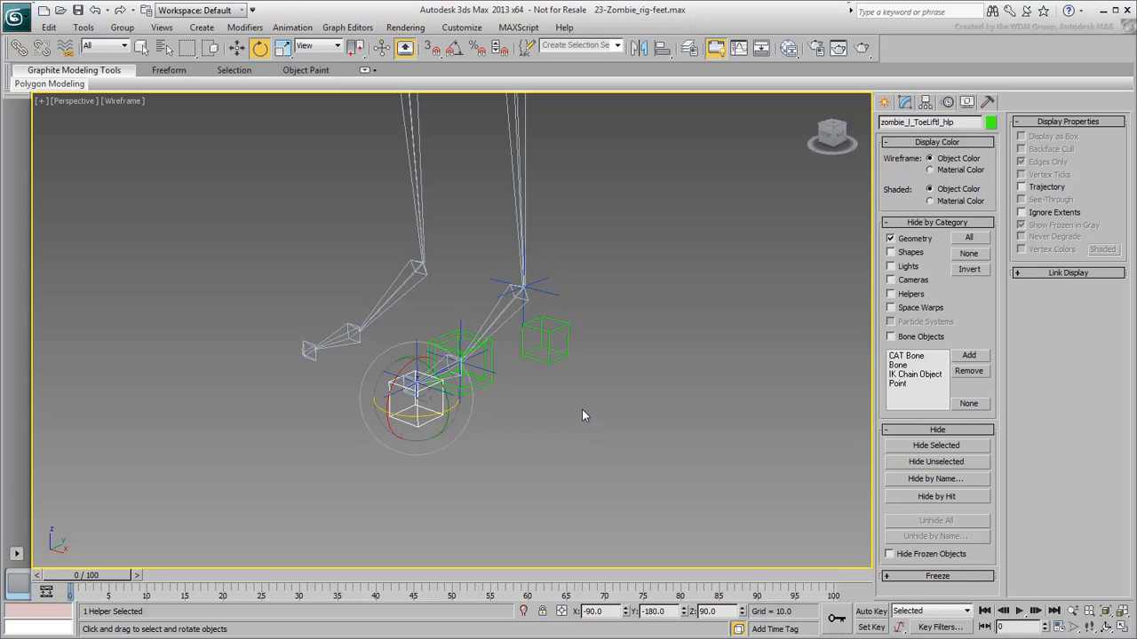
# Switch the viewport to Shaded + Edged Faces and show the toe-lift helper's Motion settings
pyautogui.press('F3')
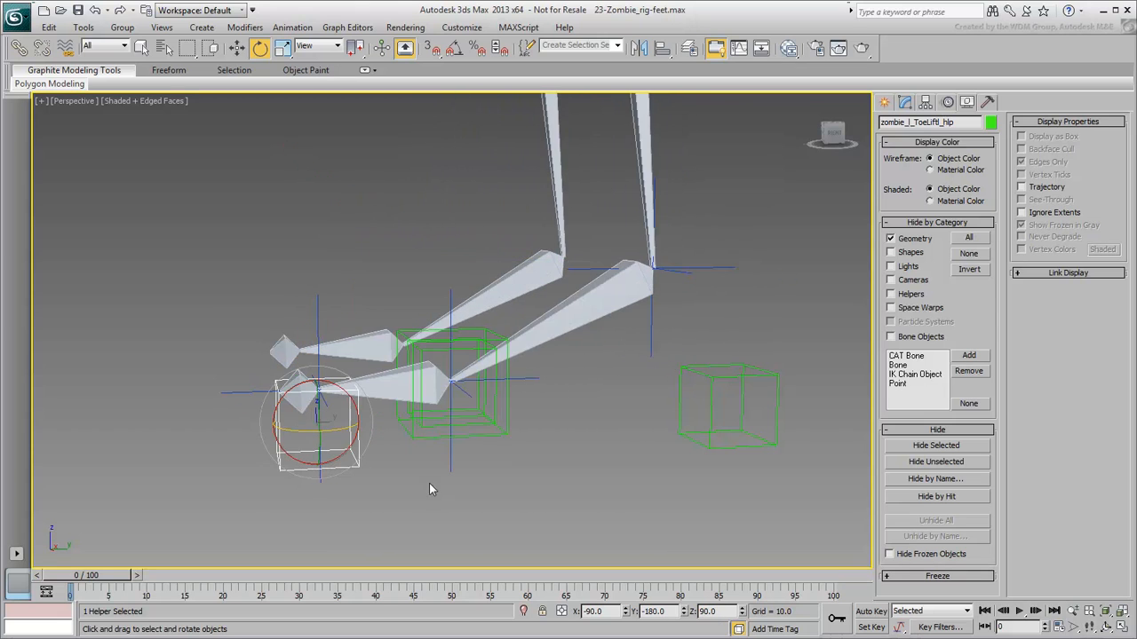
pyautogui.moveTo(433, 476); pyautogui.dragTo(508, 516)
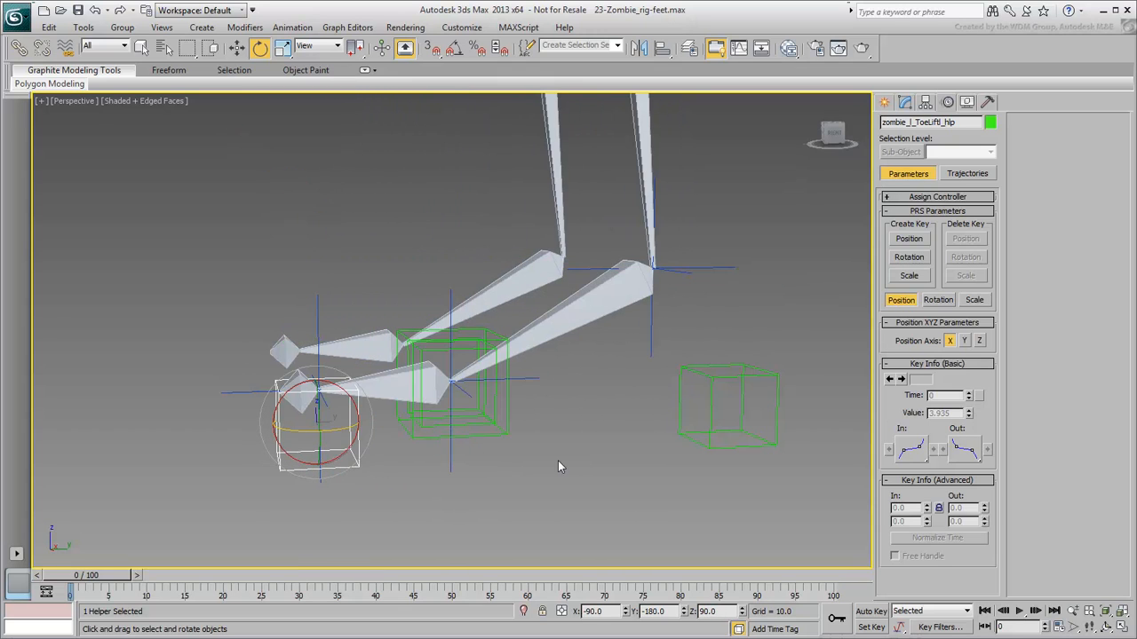
pyautogui.moveTo(559, 465); pyautogui.dragTo(506, 460)
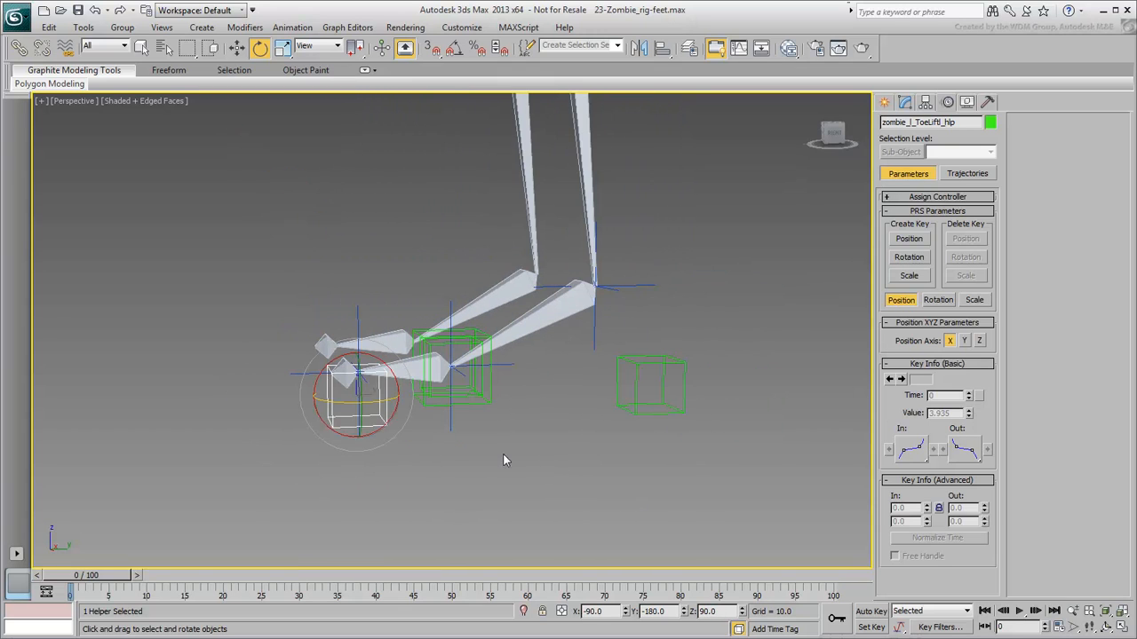
# Link ToeLift_hlp under Heel_hlp and select the heel helper
pyautogui.moveTo(507, 460); pyautogui.dragTo(284, 247)
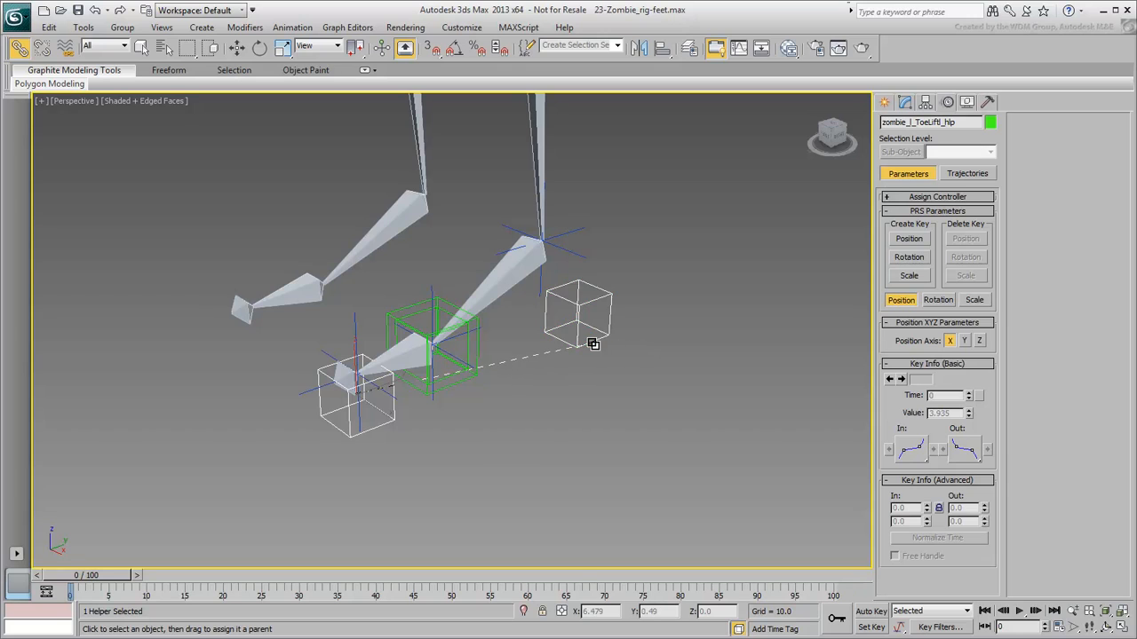
pyautogui.click(259, 48)
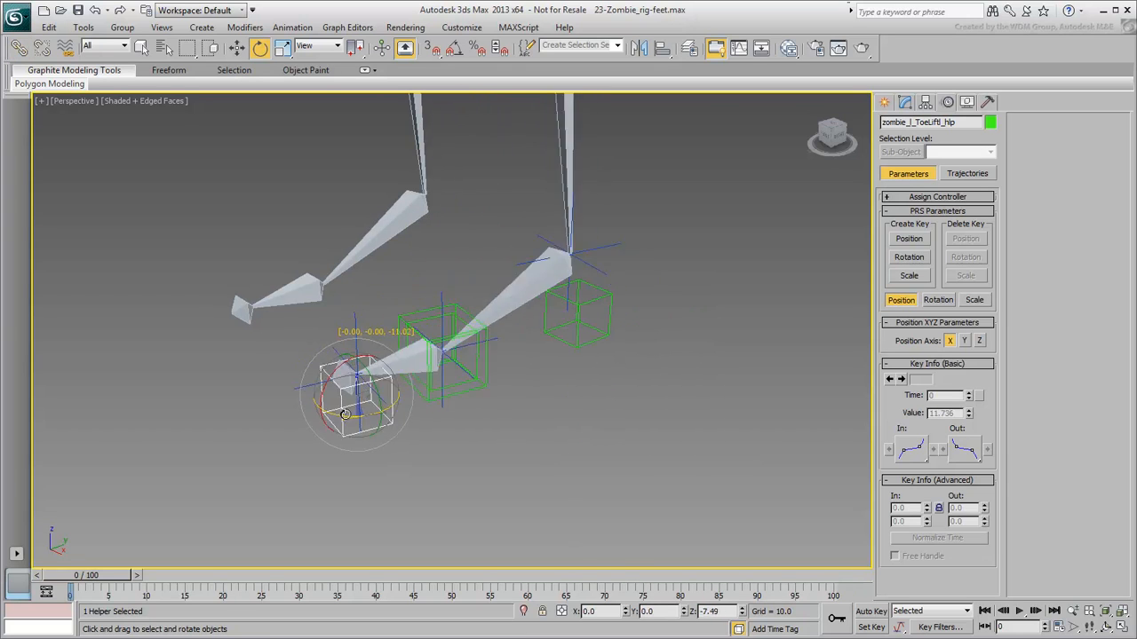
pyautogui.click(579, 316)
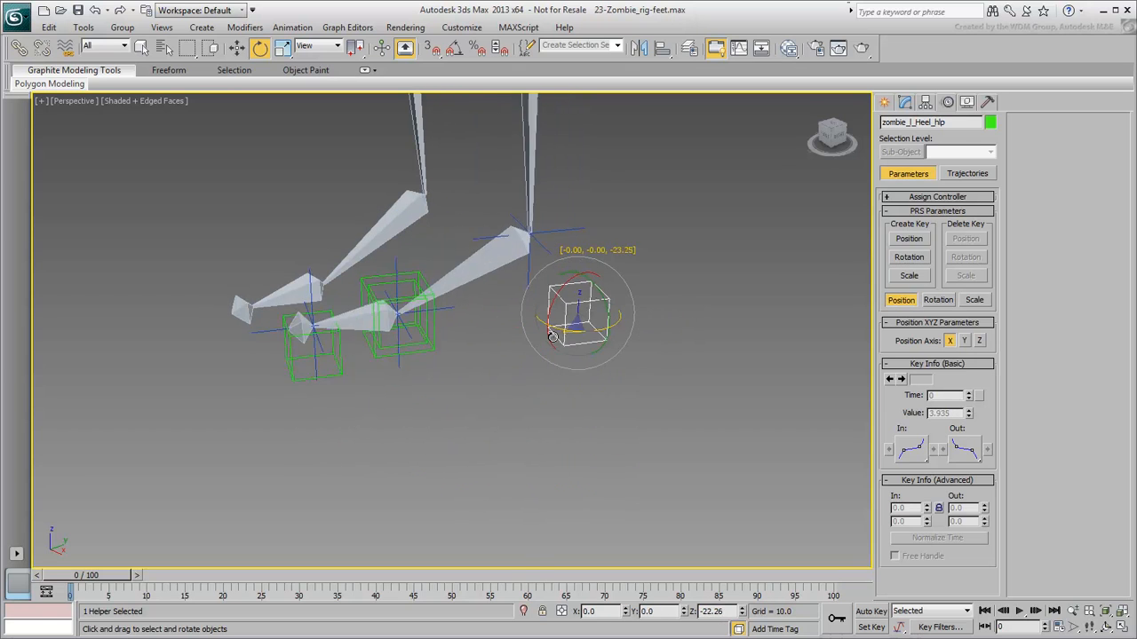
# Rotate Heel_hlp to confirm it swings the whole foot
pyautogui.moveTo(550, 336); pyautogui.dragTo(558, 304)
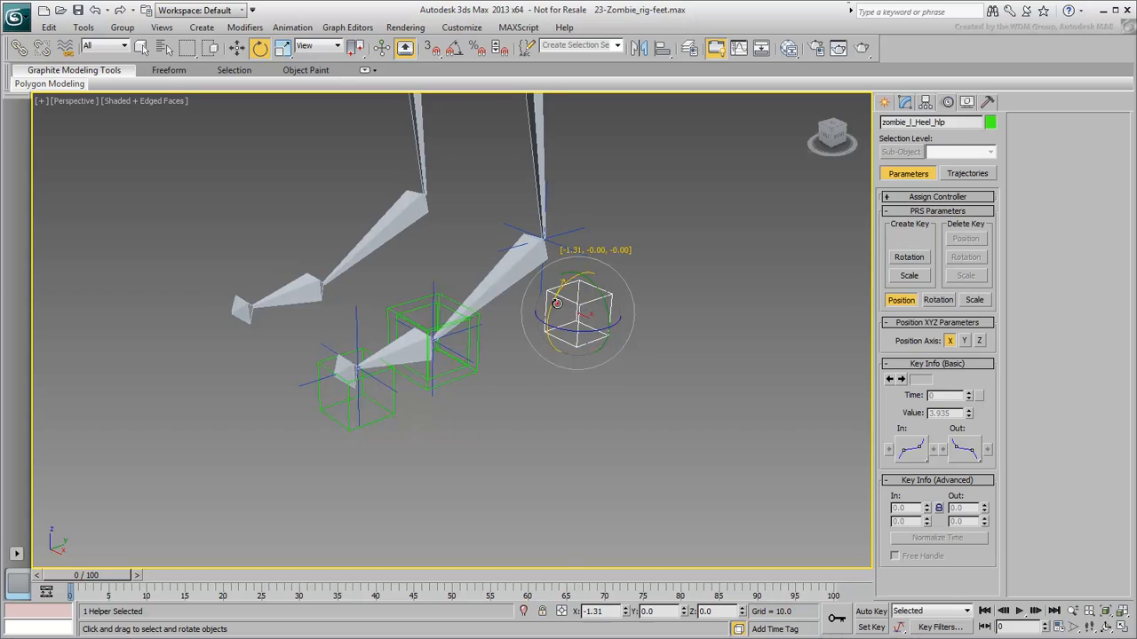
pyautogui.moveTo(554, 303); pyautogui.dragTo(577, 306)
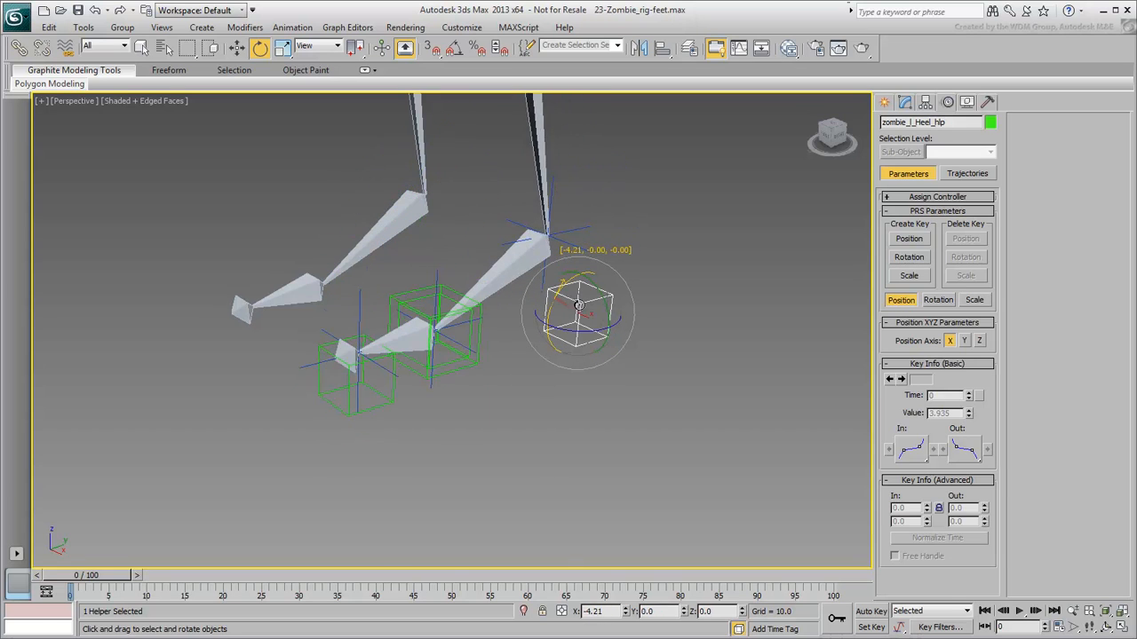
pyautogui.moveTo(577, 305); pyautogui.dragTo(661, 458)
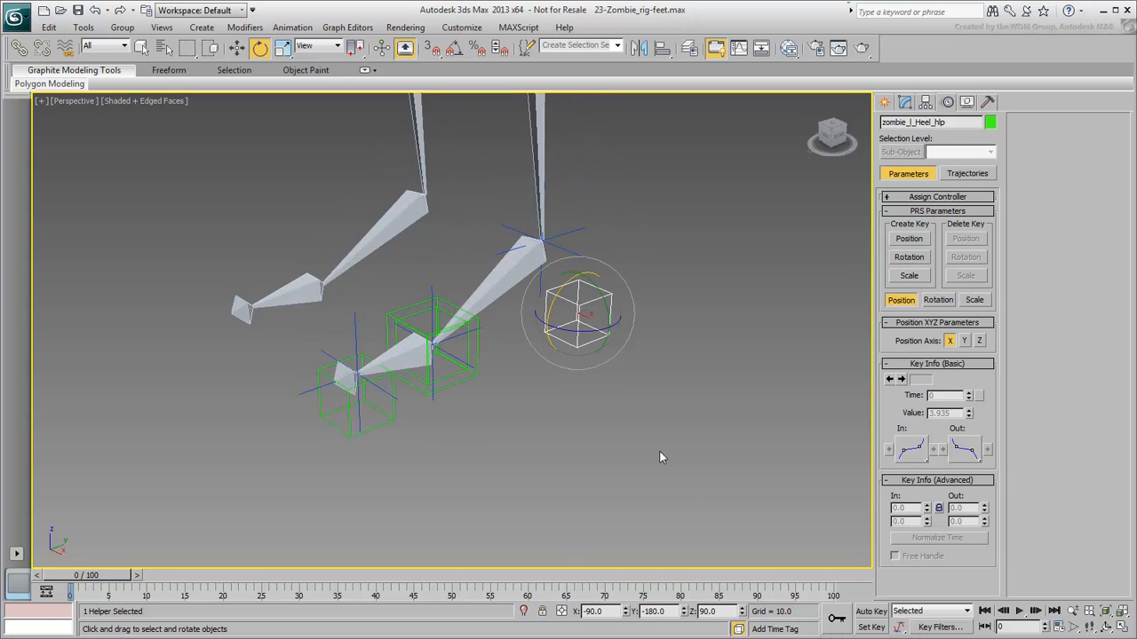
pyautogui.moveTo(661, 458); pyautogui.dragTo(630, 433)
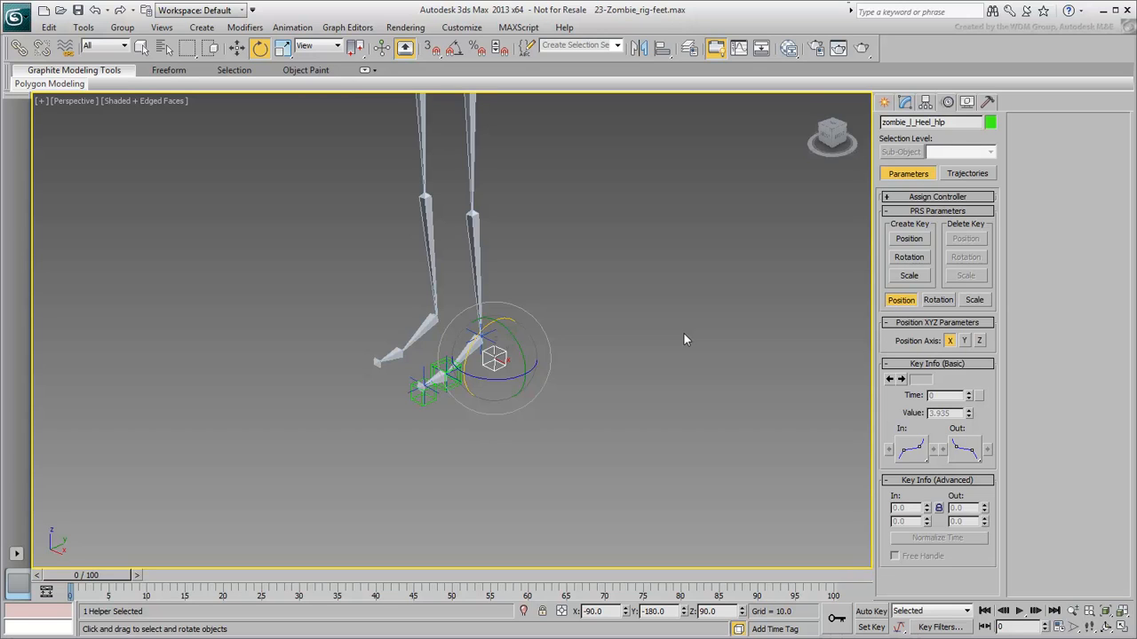
# Unhide the zombie body geometry through the Display panel
pyautogui.click(966, 101)
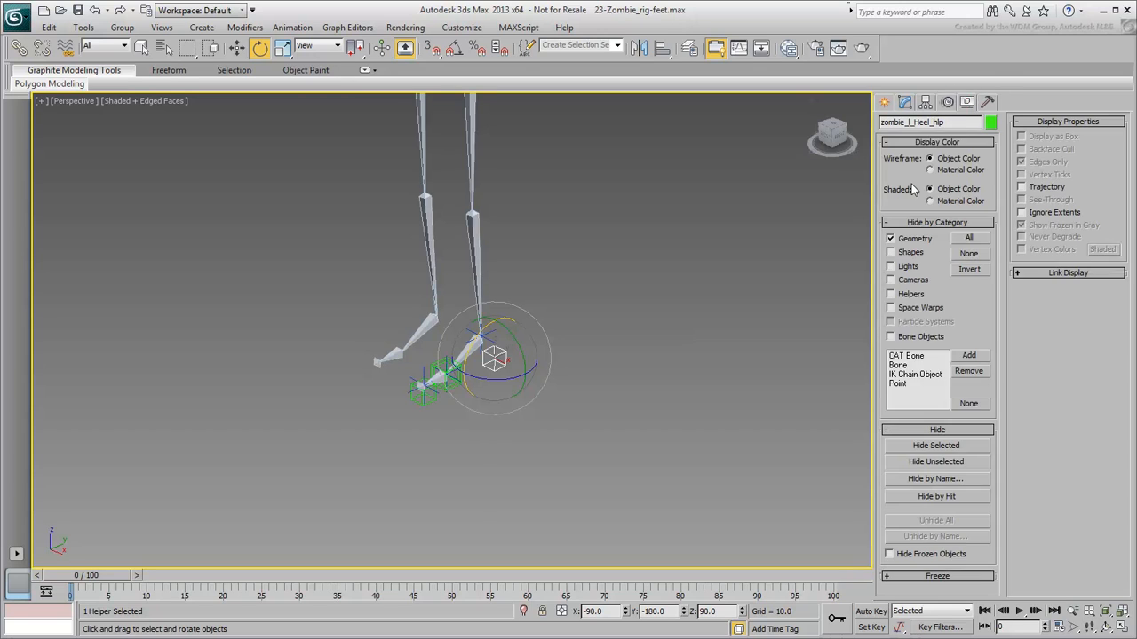
pyautogui.click(891, 238)
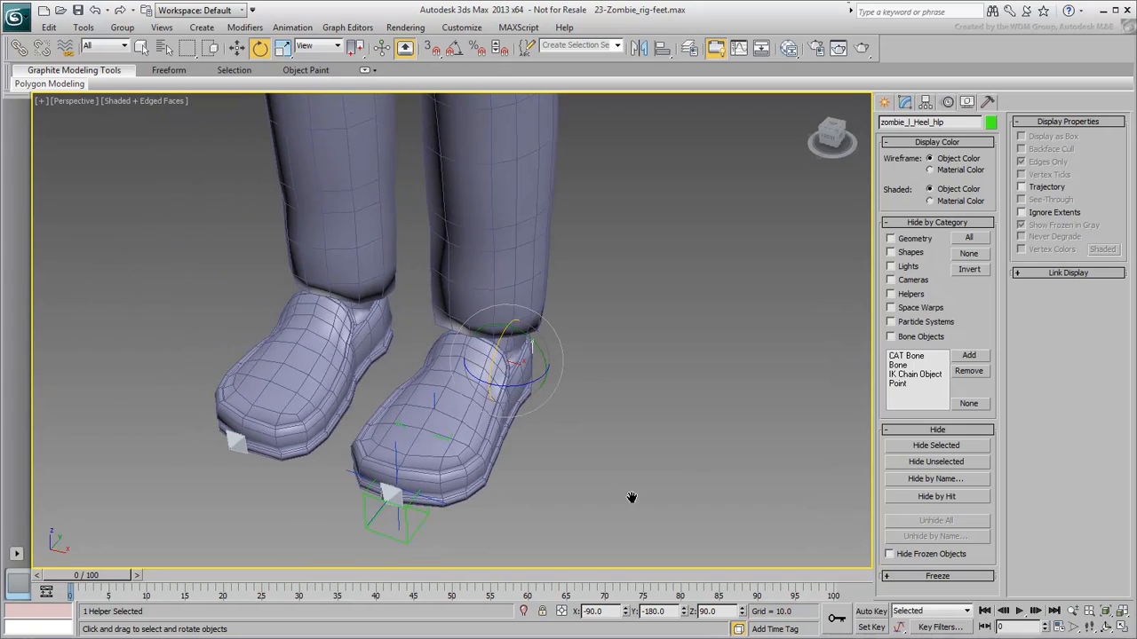
# Draw a Line spline around the left foot and close it into Line001
pyautogui.click(883, 101)
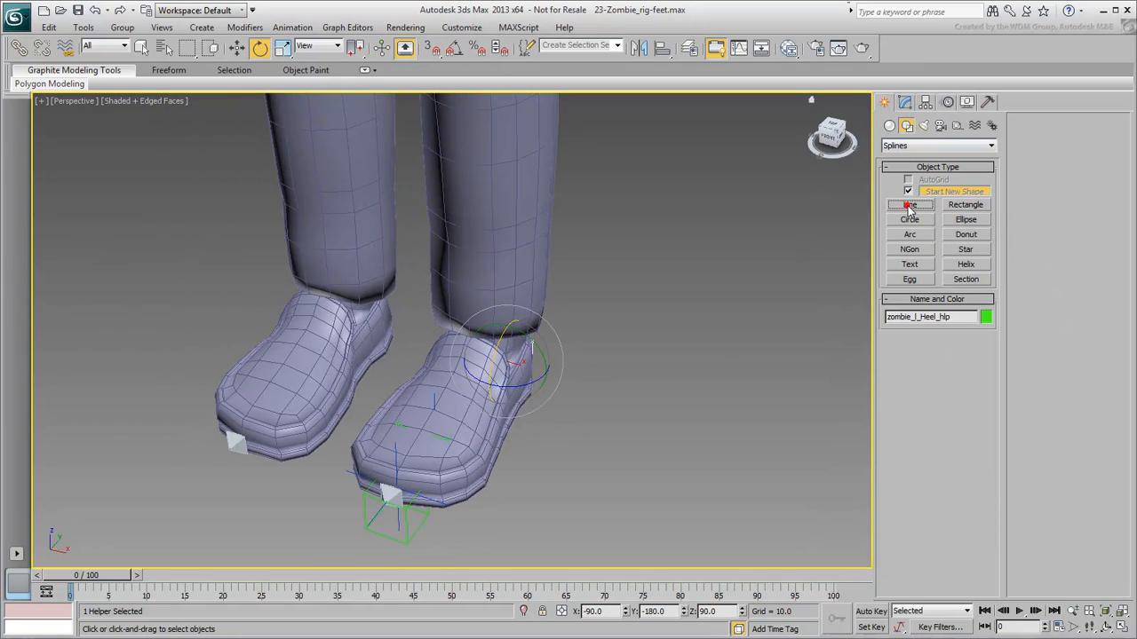
pyautogui.click(909, 205)
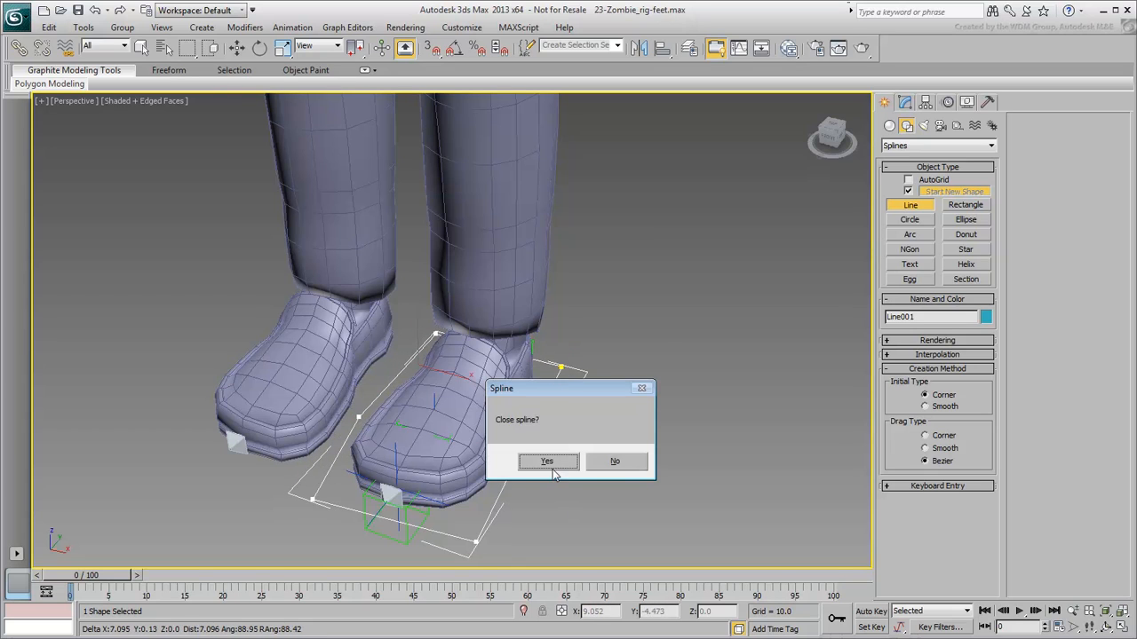
pyautogui.click(547, 462)
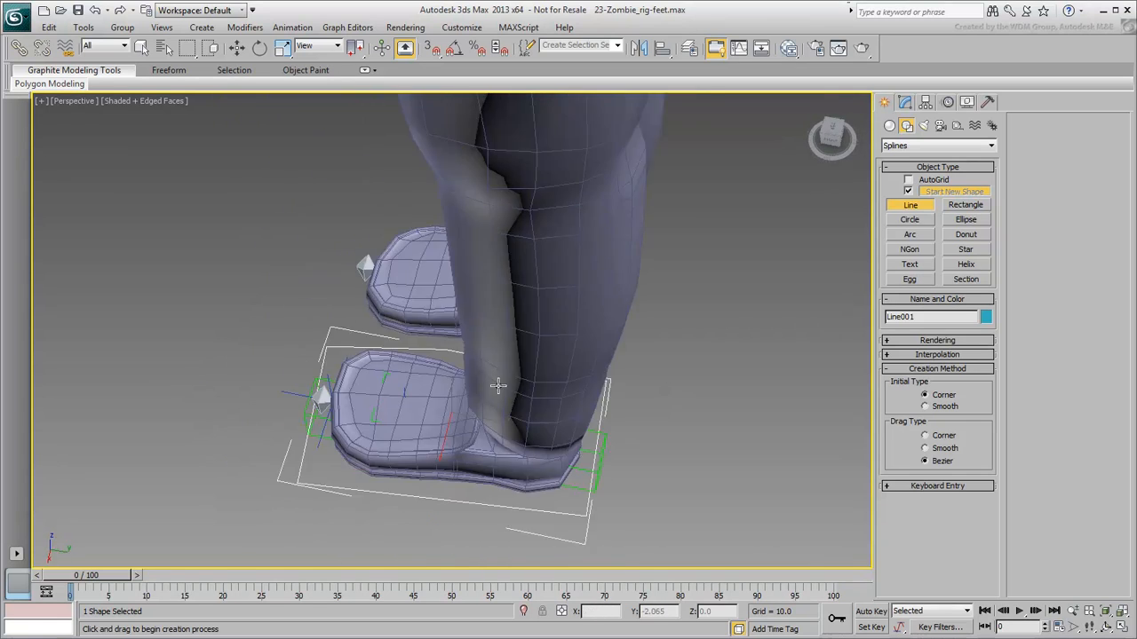
pyautogui.moveTo(497, 385); pyautogui.dragTo(466, 317)
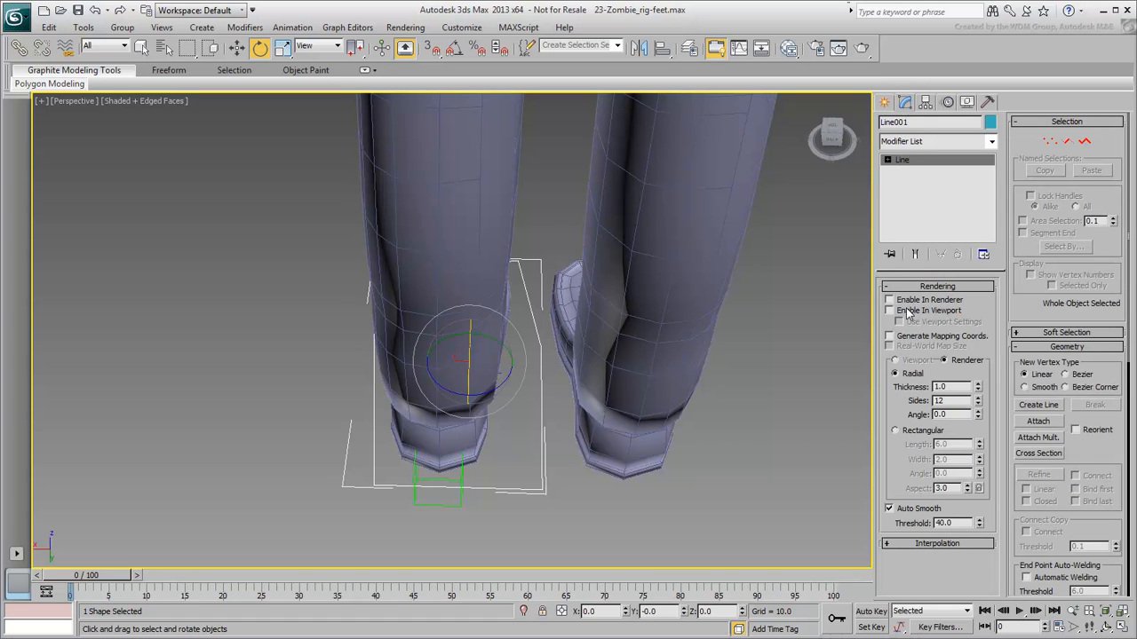
# Enable Line001 in renderer and viewport as a 4-sided tube with reduced thickness
pyautogui.click(888, 309)
pyautogui.write('4')
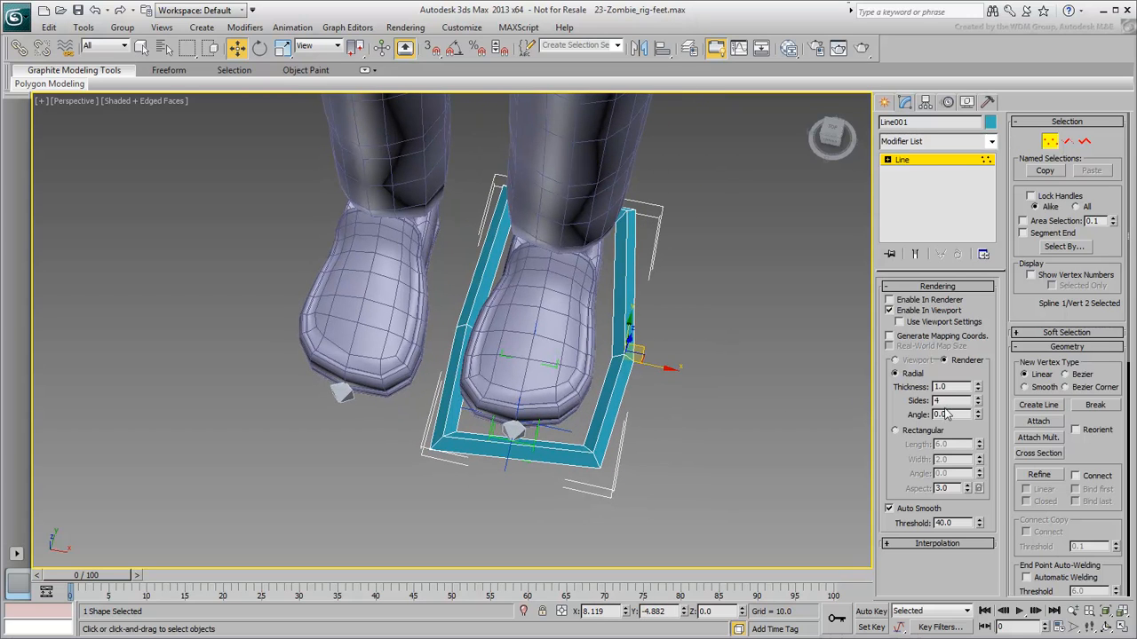
pyautogui.tripleClick(945, 387)
pyautogui.write('0.5')
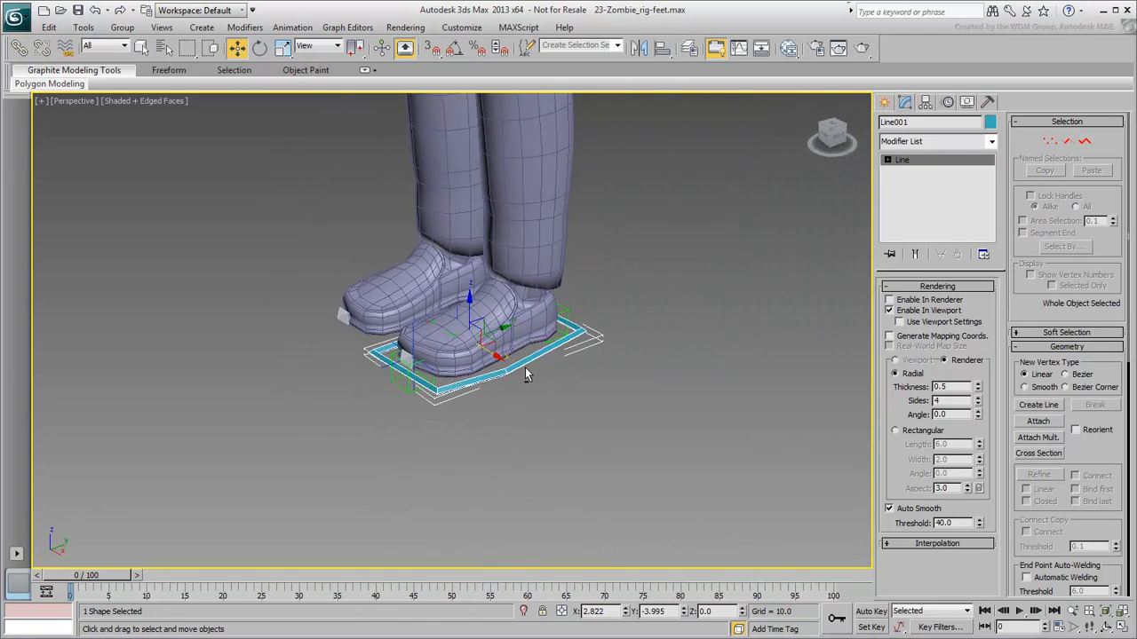
# Hide all geometry by category so only the leg bones and helpers show
pyautogui.moveTo(524, 373); pyautogui.dragTo(547, 364)
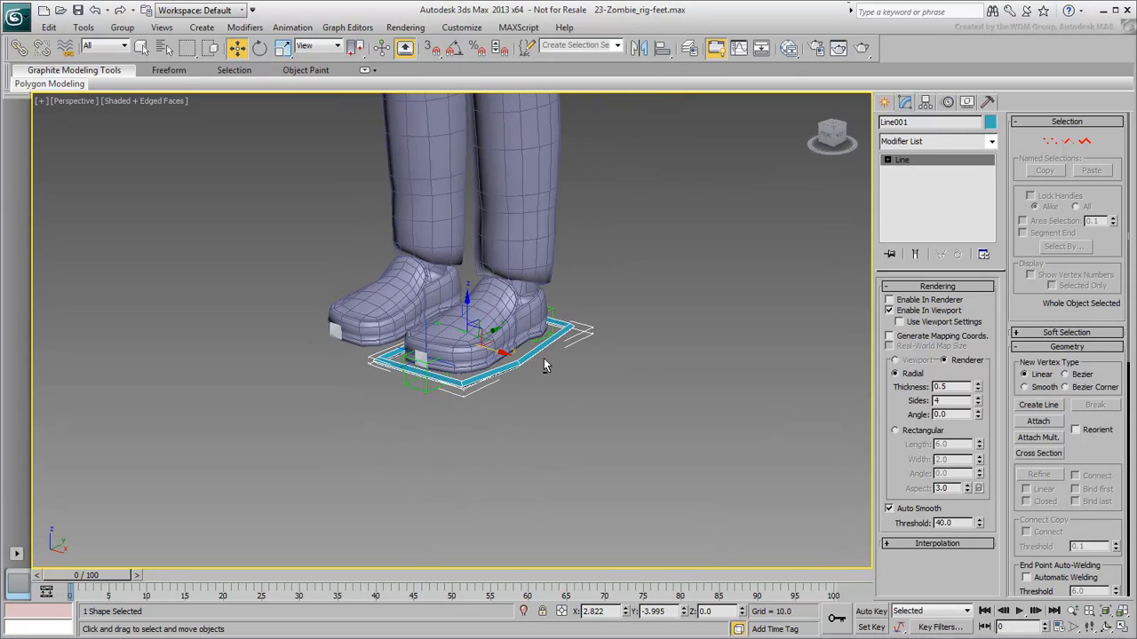
pyautogui.click(968, 101)
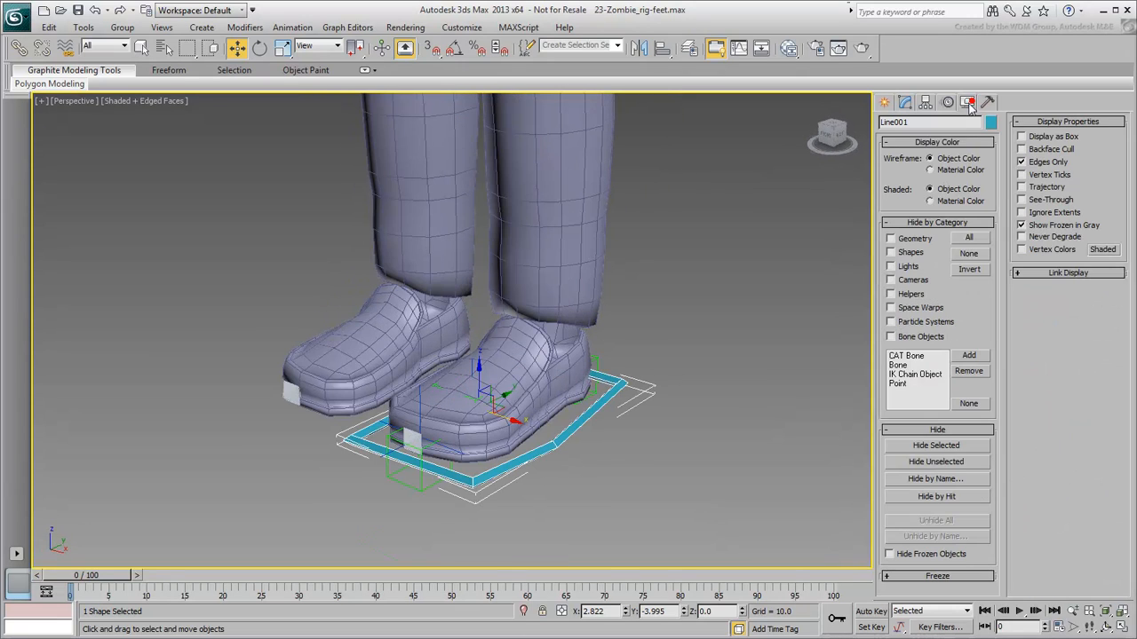
pyautogui.click(891, 238)
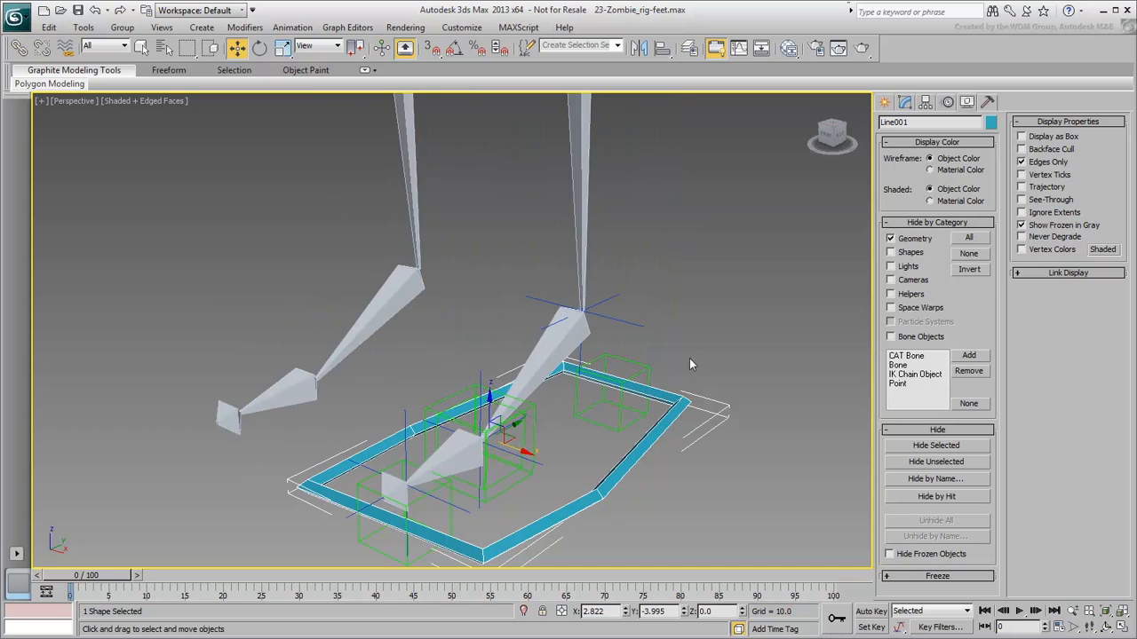
pyautogui.moveTo(693, 364); pyautogui.dragTo(533, 390)
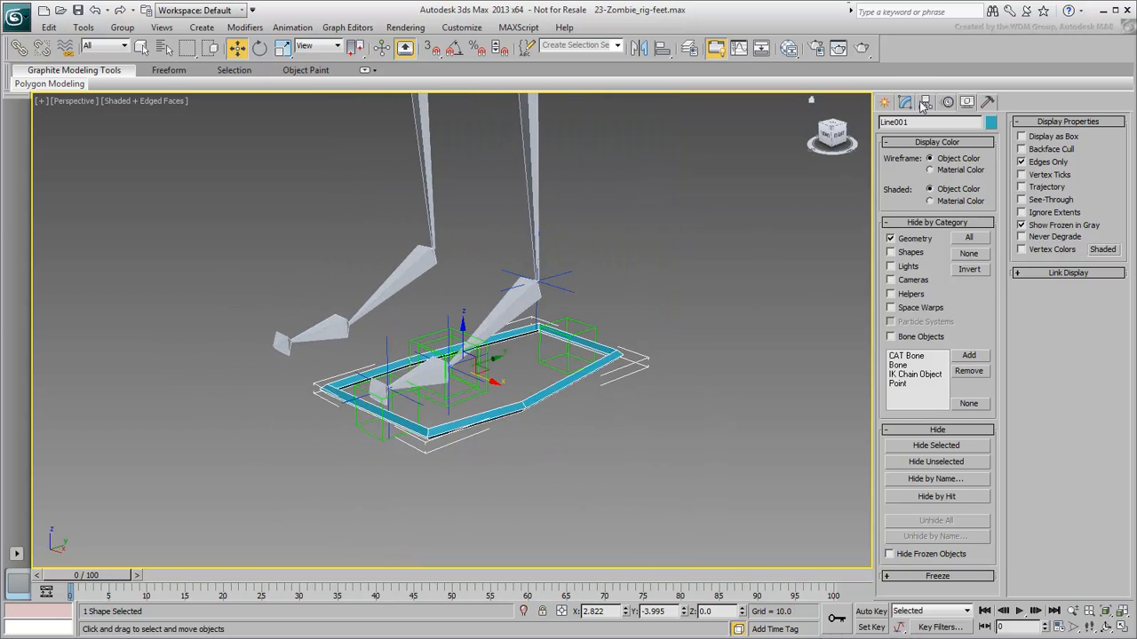
# With Affect Pivot Only, align Line001's pivot to the ankle helper's pivot
pyautogui.click(906, 101)
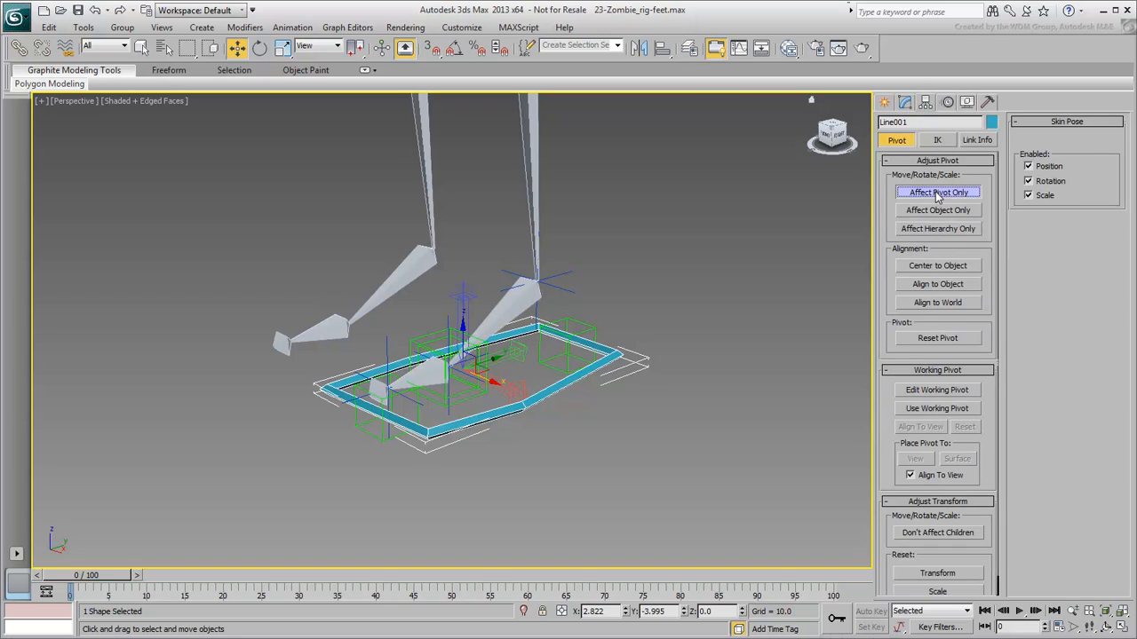
pyautogui.moveTo(661, 50)
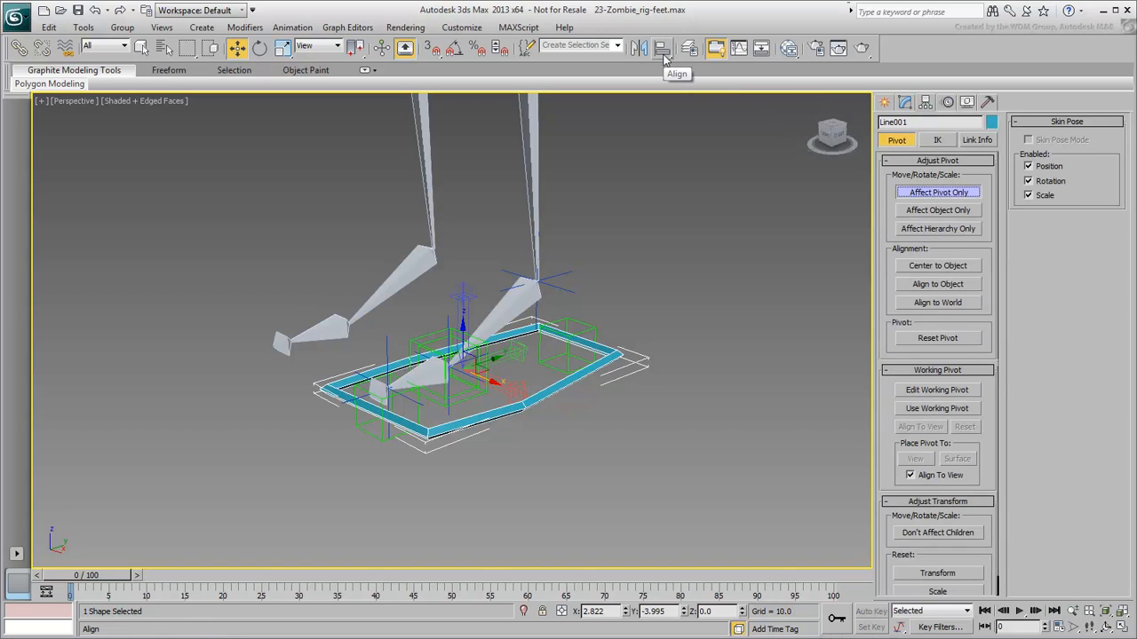
pyautogui.click(660, 48)
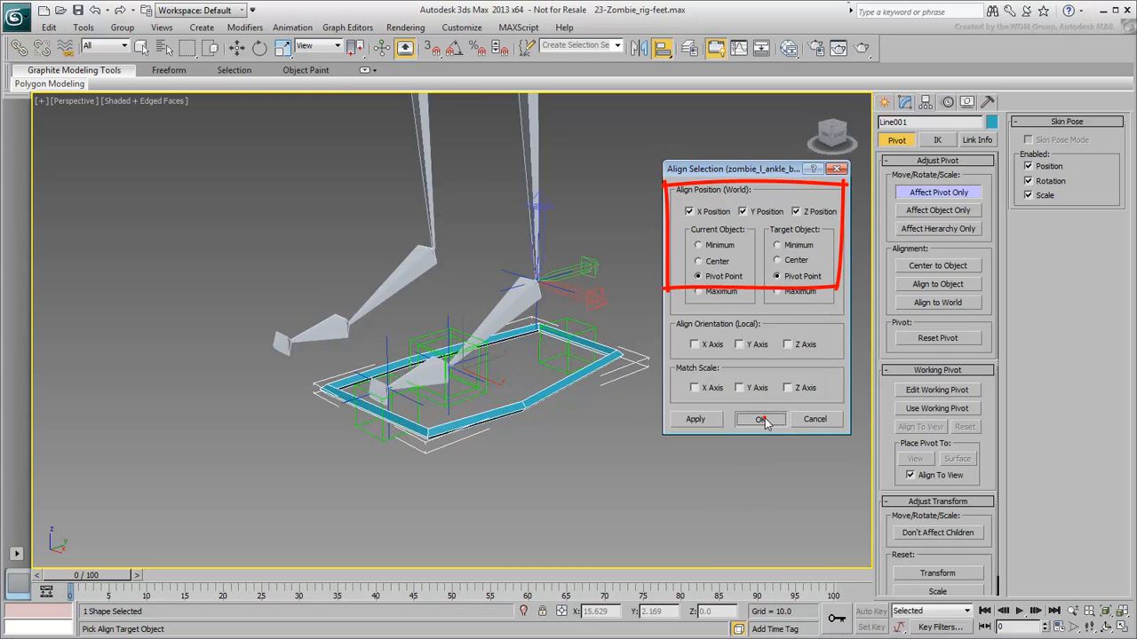
pyautogui.click(760, 419)
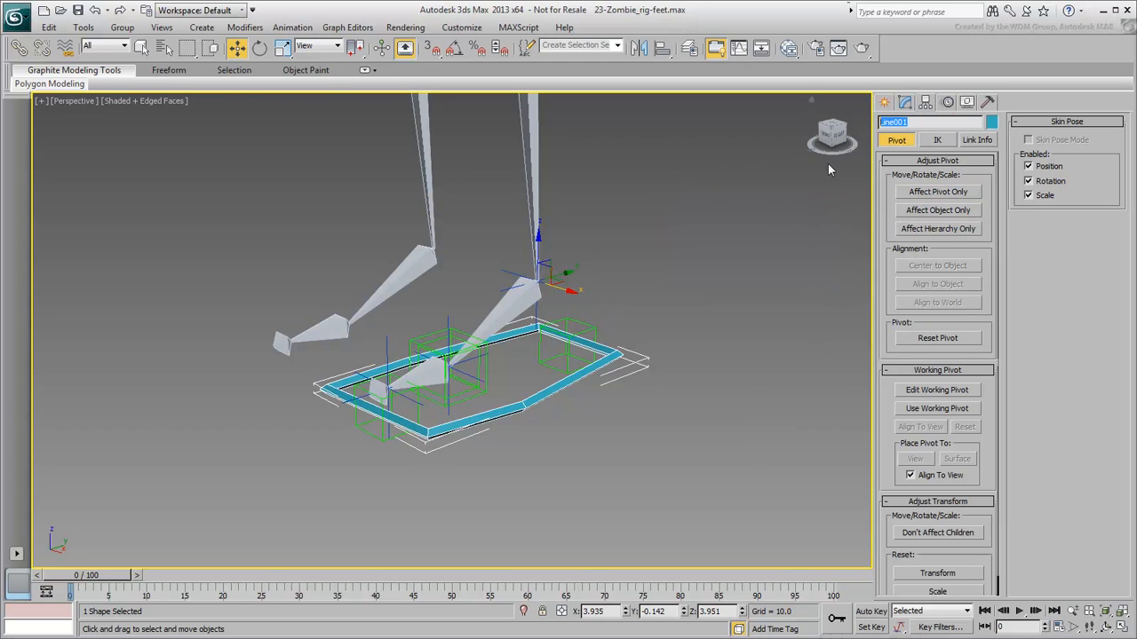
# Rename the spline zombie_l_Foot_ctrl and rotate it to check the foot rig follows
pyautogui.write('zombie_l_')
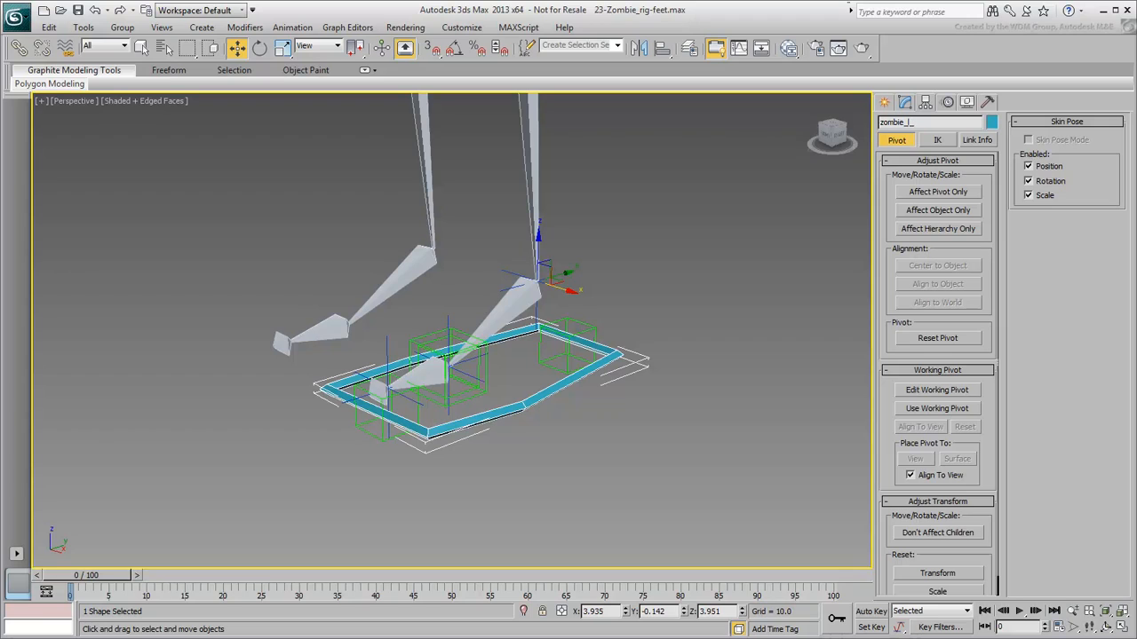
pyautogui.write('Foot_')
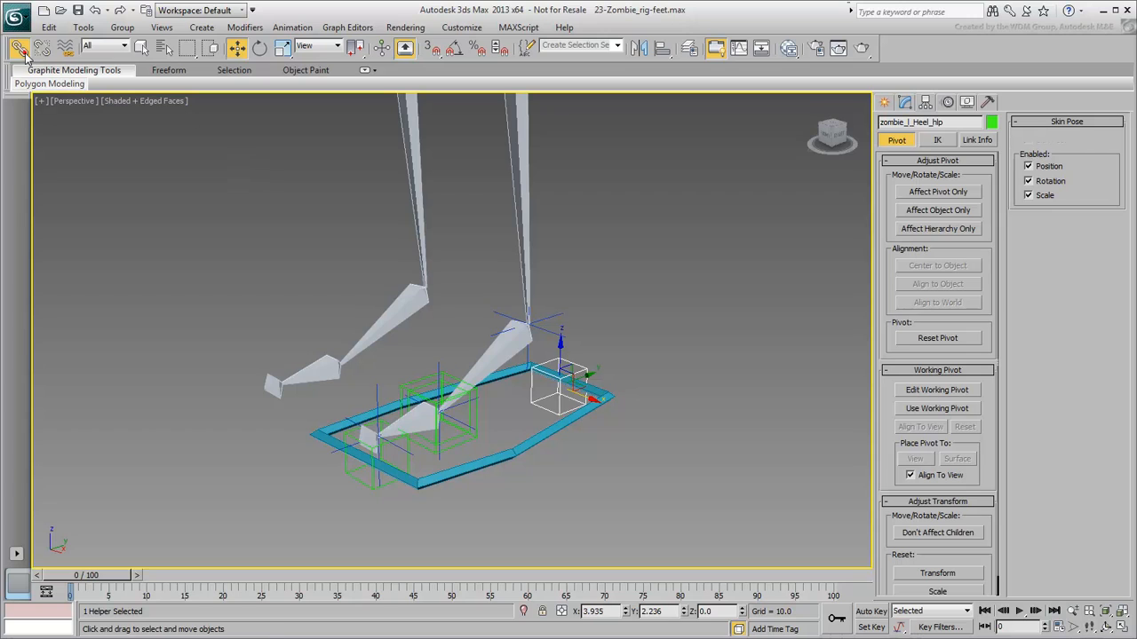
pyautogui.click(20, 48)
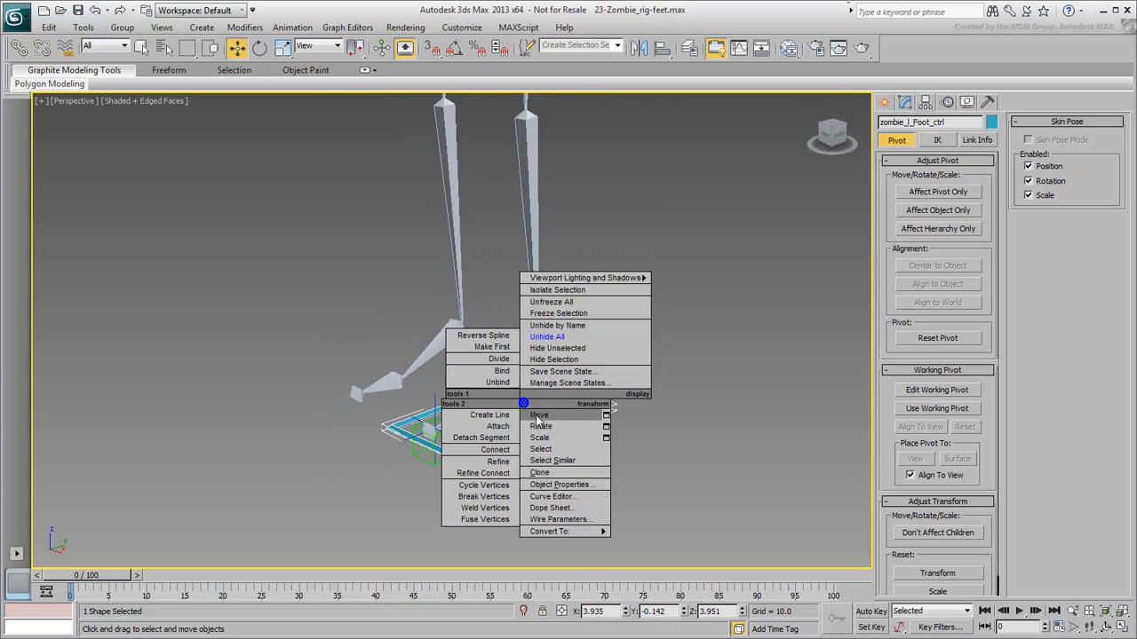
pyautogui.click(540, 426)
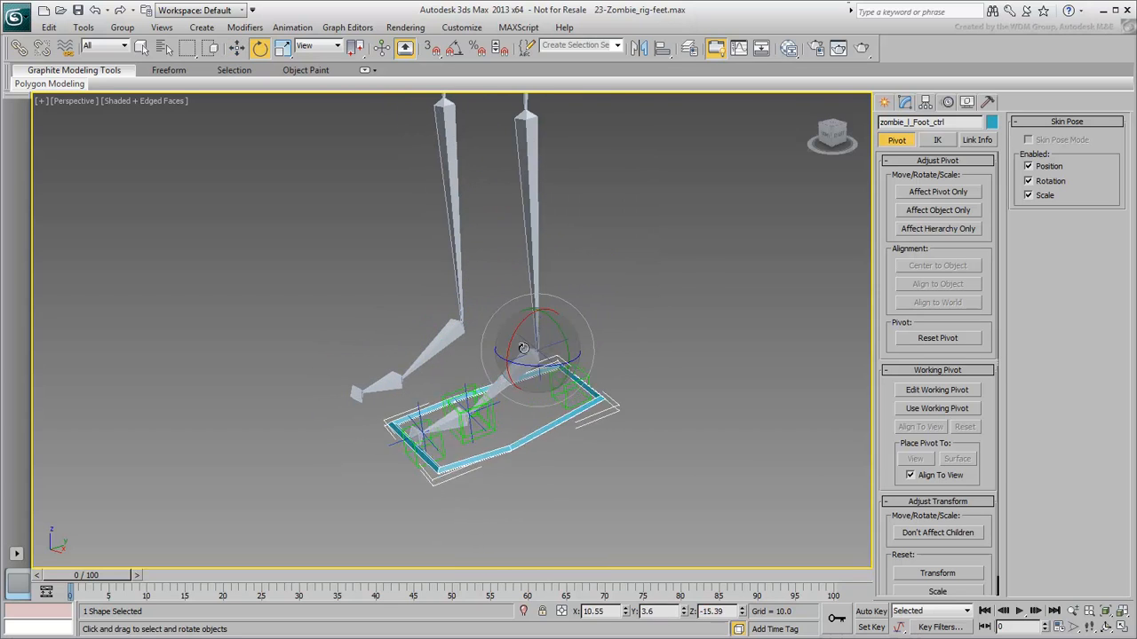
pyautogui.moveTo(522, 348); pyautogui.dragTo(532, 355)
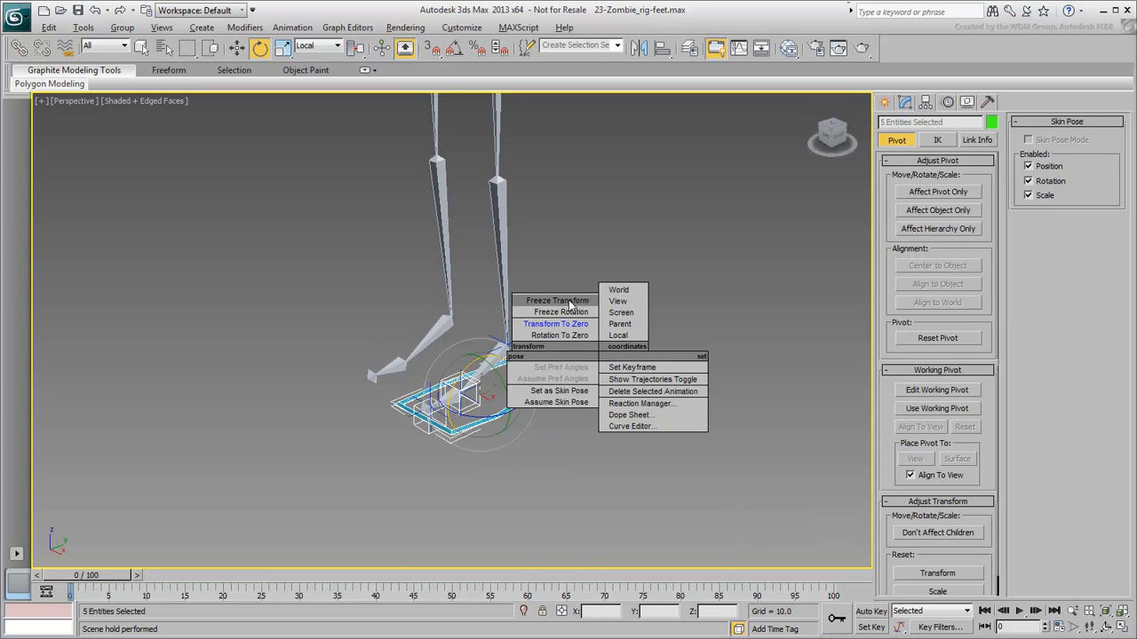
# Apply Freeze Transform to the foot controller and confirm
pyautogui.click(557, 300)
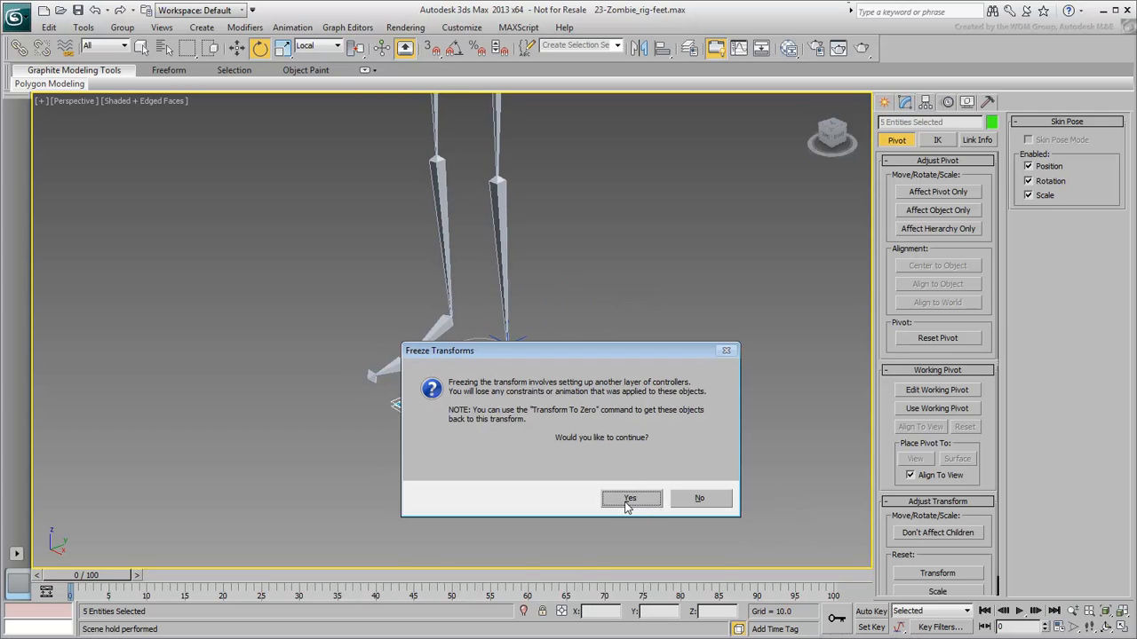
pyautogui.click(631, 497)
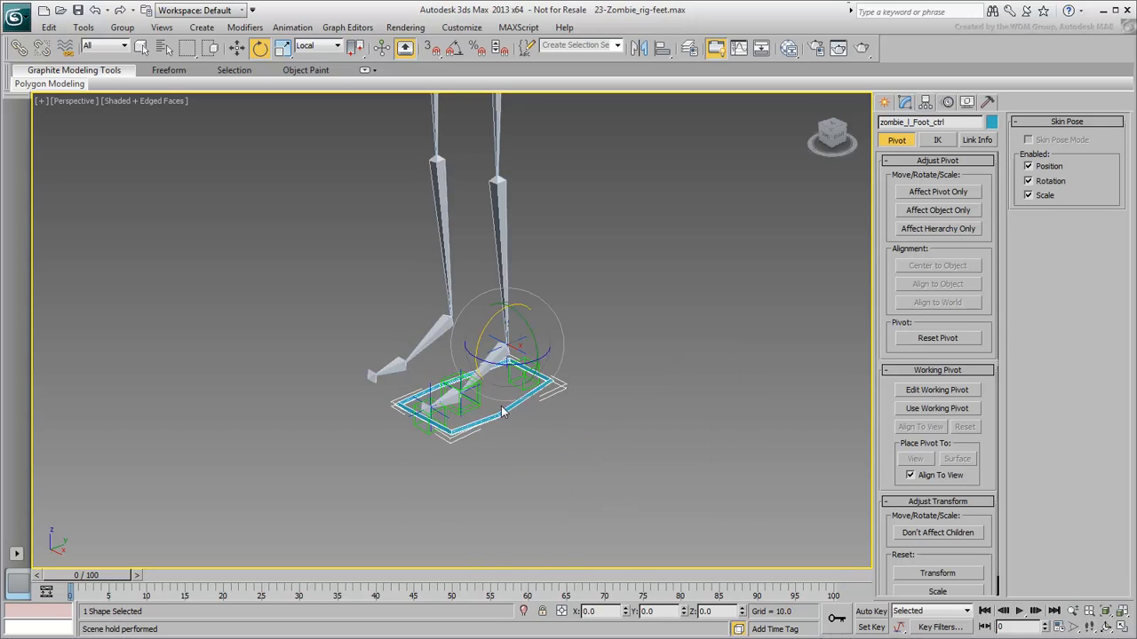
pyautogui.rightClick(560, 330)
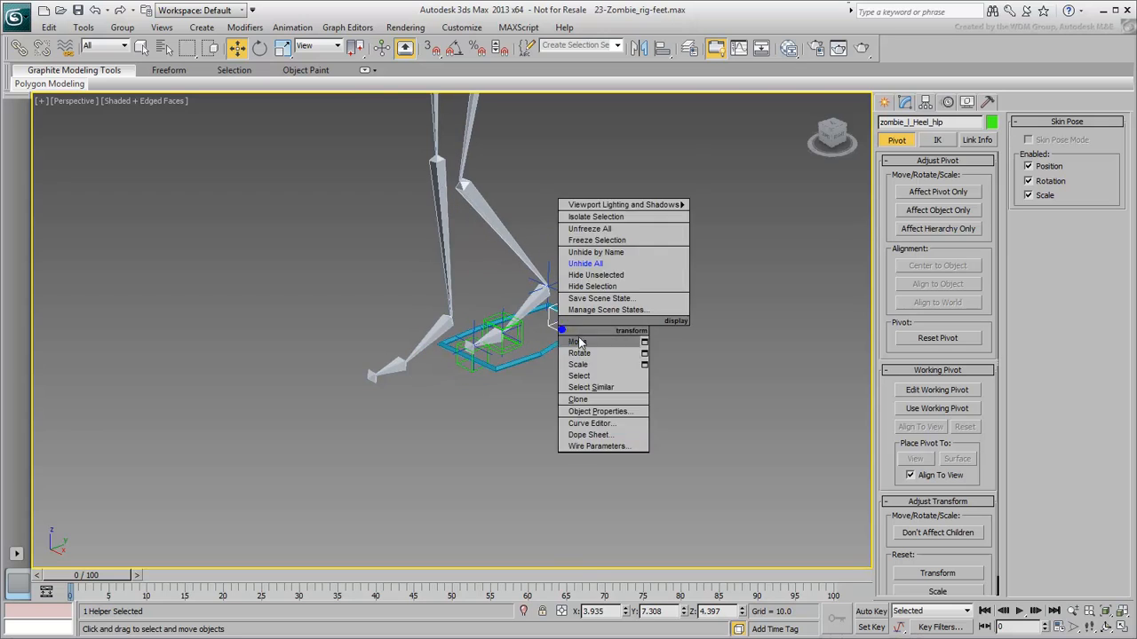
pyautogui.click(579, 351)
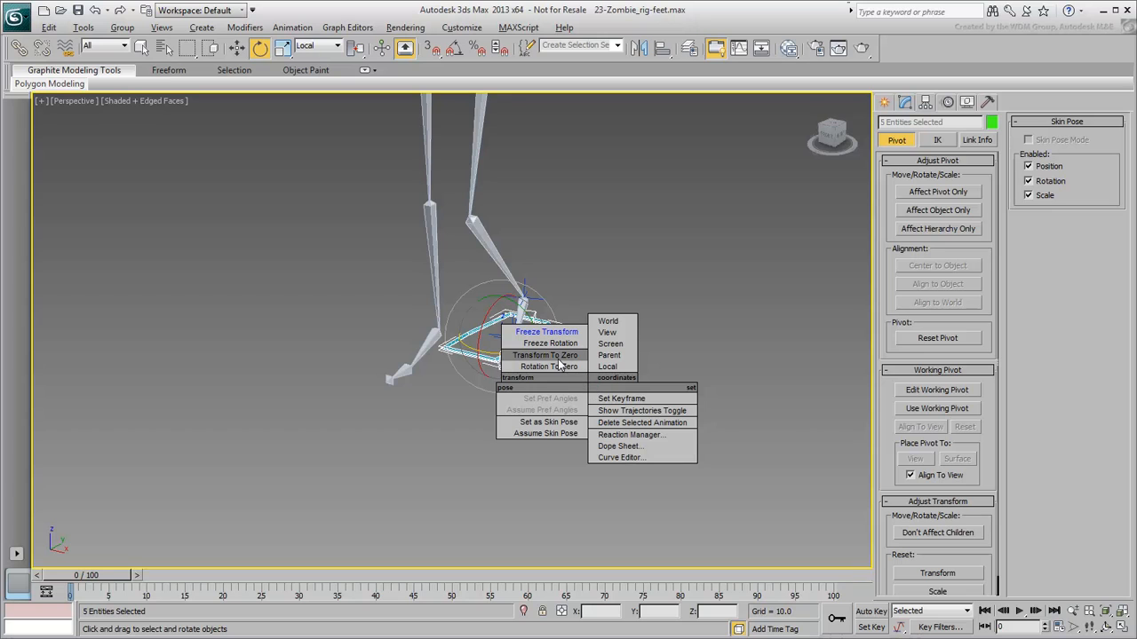
# Freeze Transform on the five selected helpers, then clear the selection
pyautogui.click(545, 356)
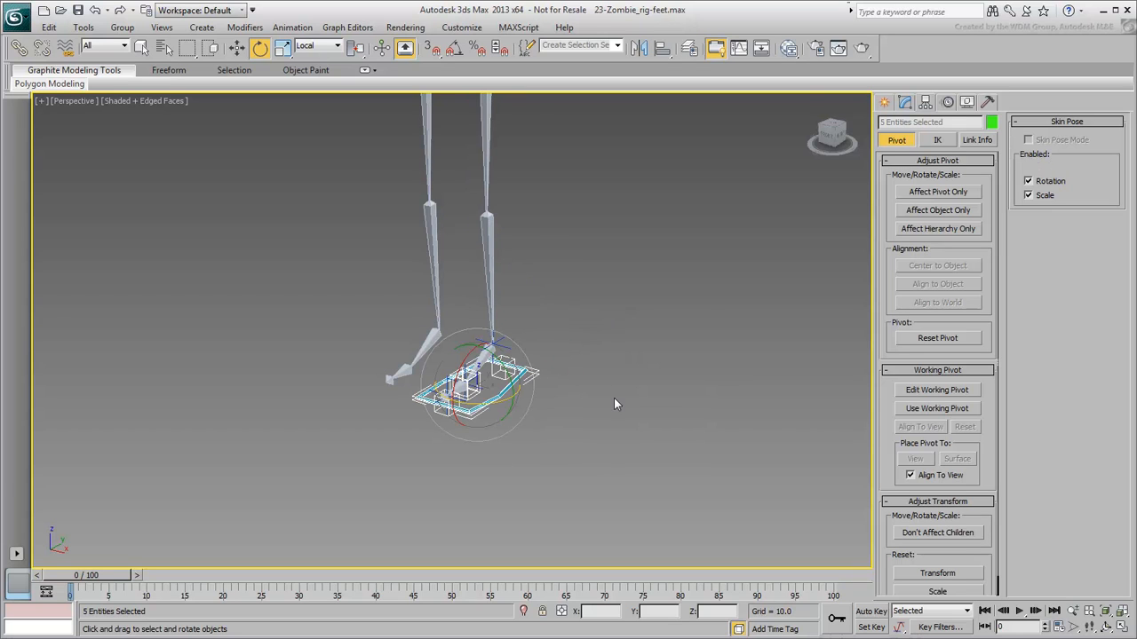
pyautogui.click(618, 405)
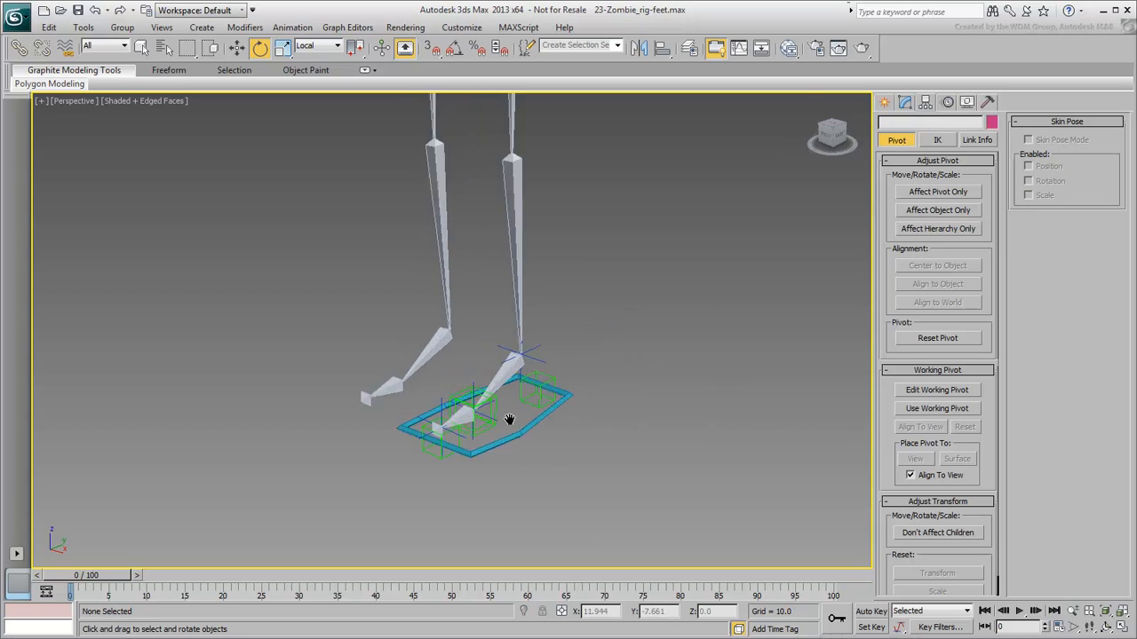
pyautogui.moveTo(512, 419); pyautogui.dragTo(551, 415)
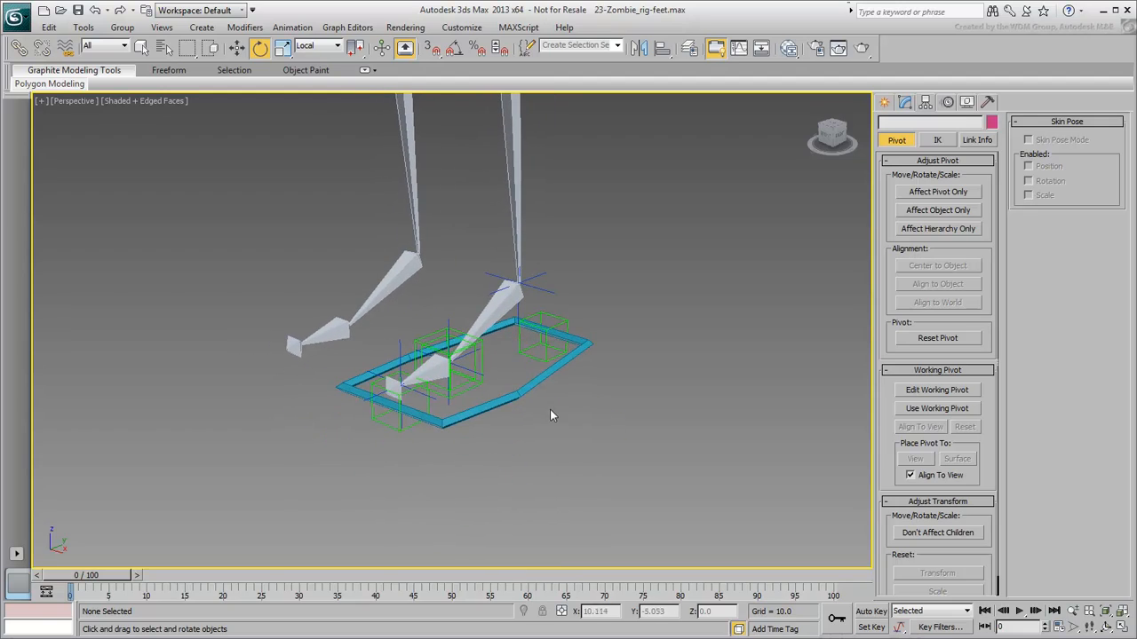